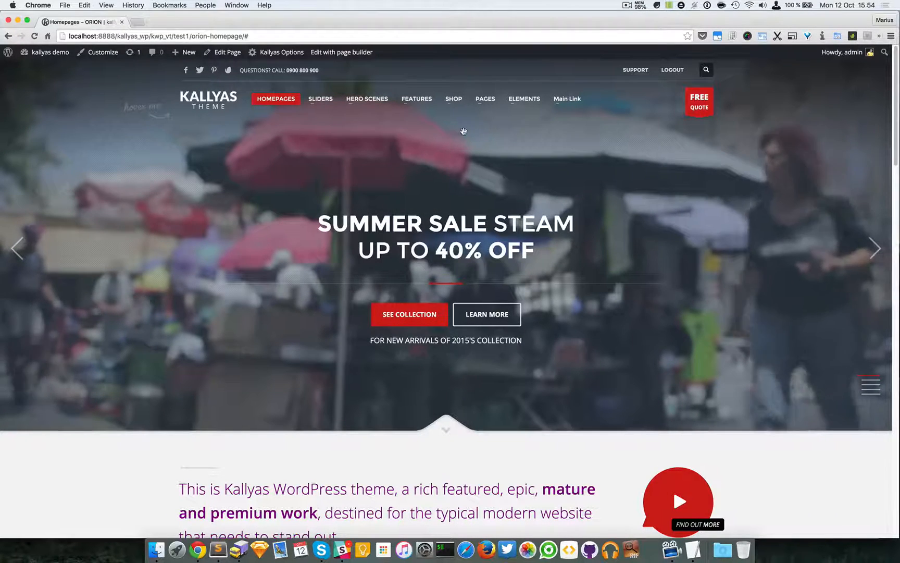
# Step: Reach Settings > Permalinks and scroll down to the portfolio item and taxonomy slug fields
pyautogui.click(417, 99)
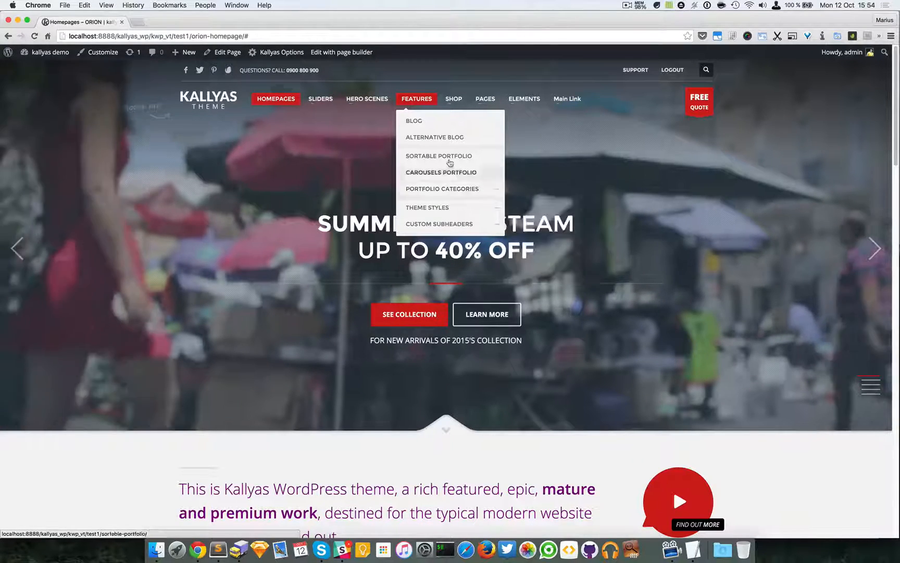
pyautogui.moveTo(441, 172)
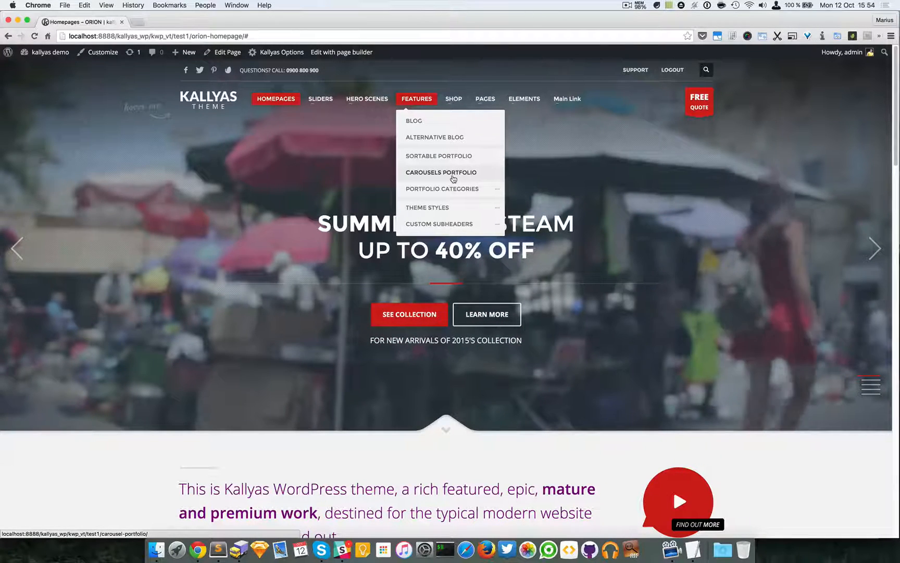
pyautogui.moveTo(455, 164)
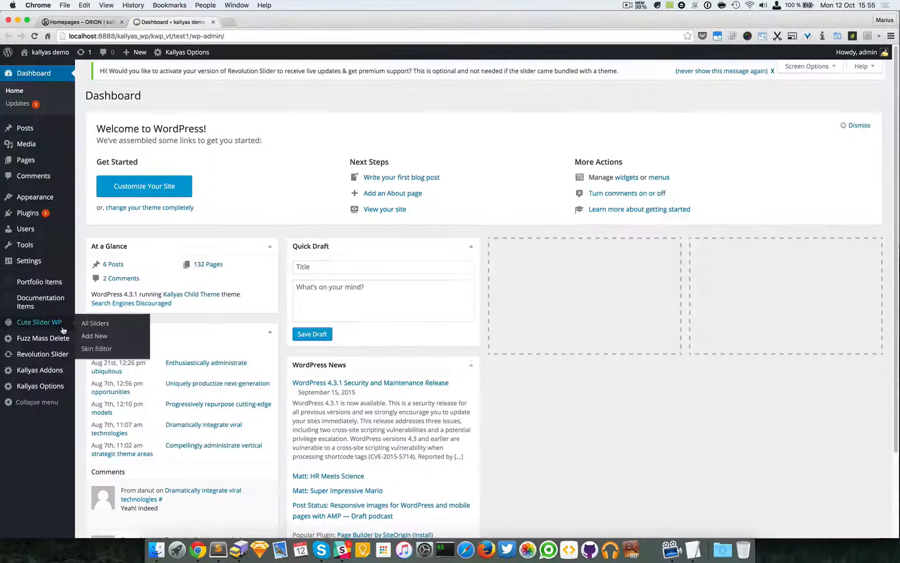
pyautogui.moveTo(25, 244)
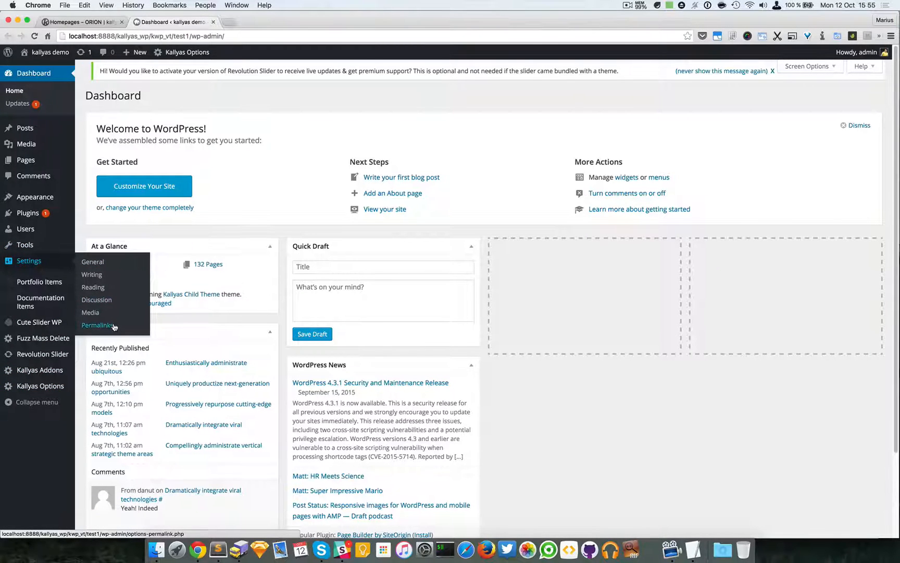
pyautogui.click(97, 325)
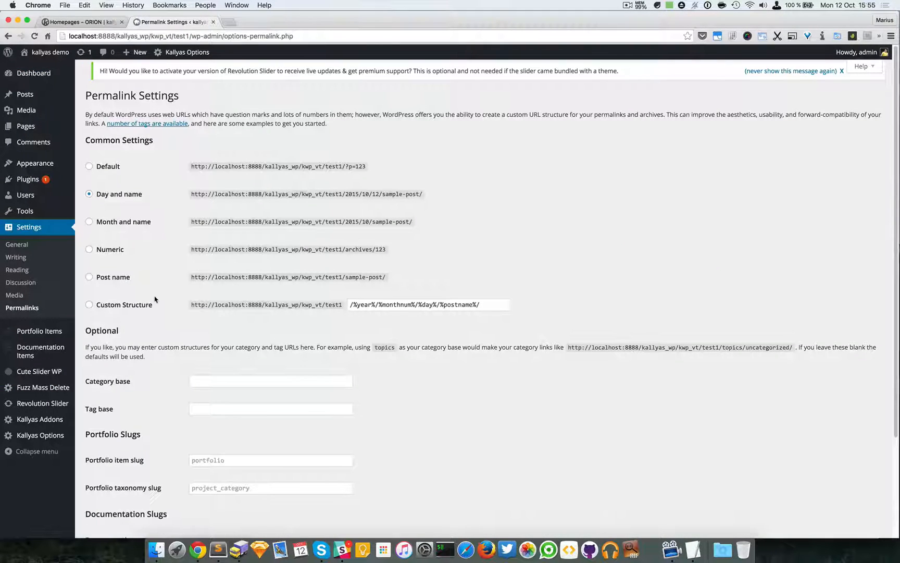
pyautogui.moveTo(43, 226)
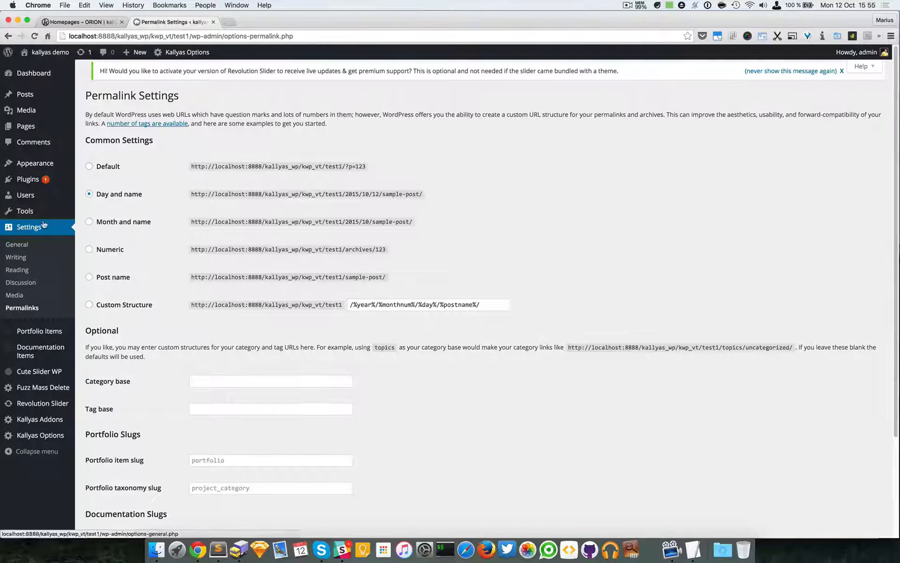
pyautogui.scroll(-3)
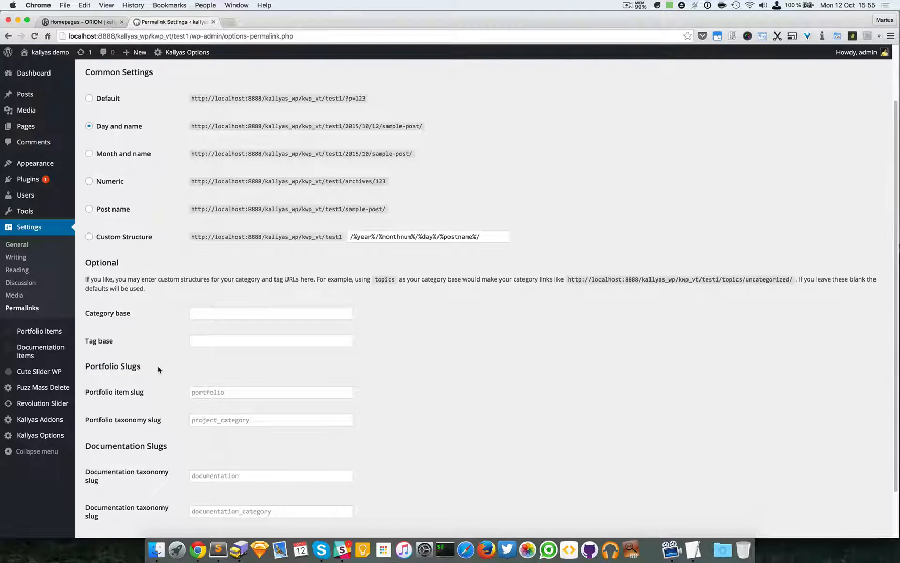
pyautogui.moveTo(169, 363)
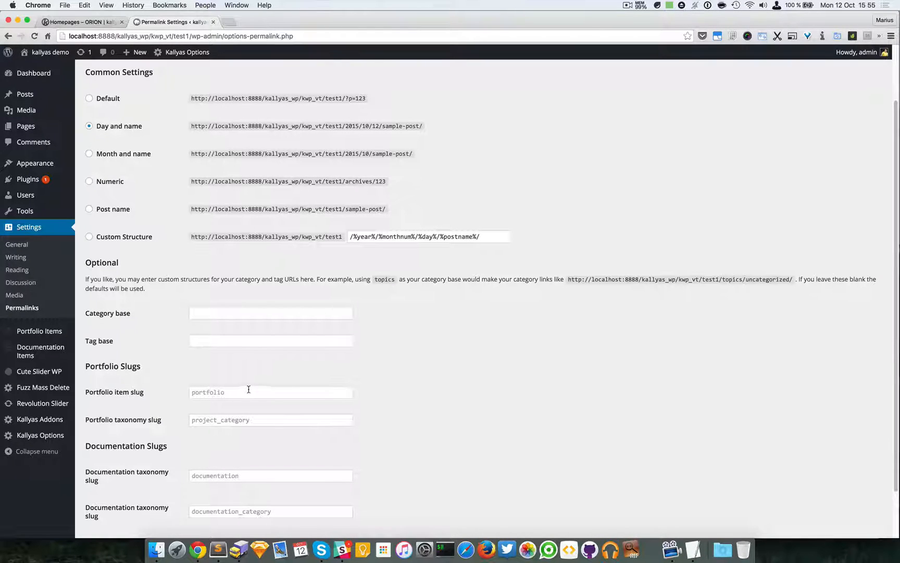
pyautogui.moveTo(246, 362)
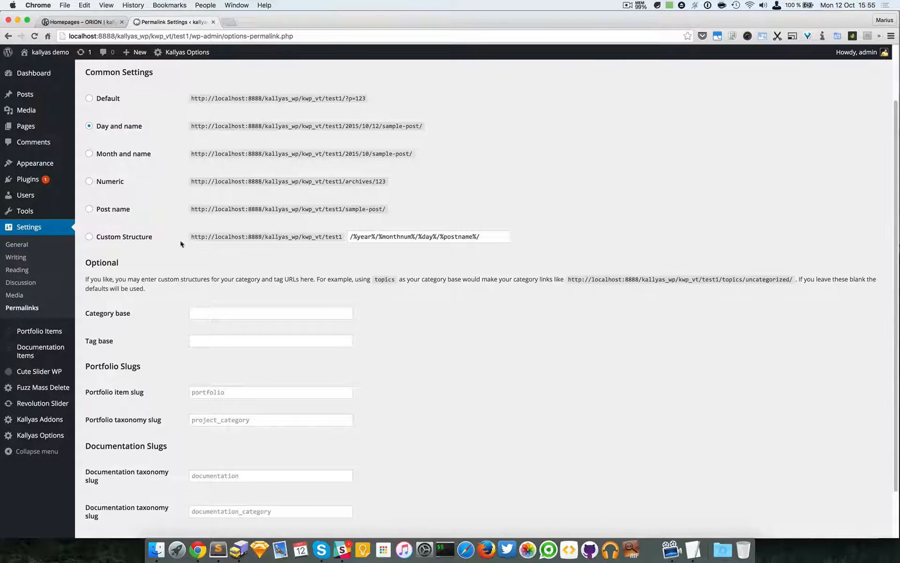
pyautogui.scroll(-3)
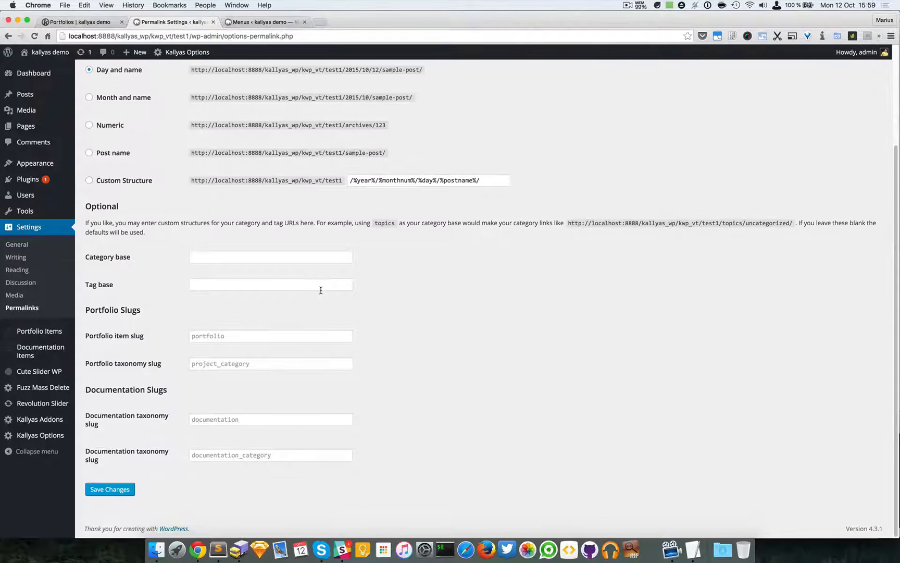
# Step: Show the front-end Portfolio archive at /portfolio/ and select its address in the address bar
pyautogui.click(77, 22)
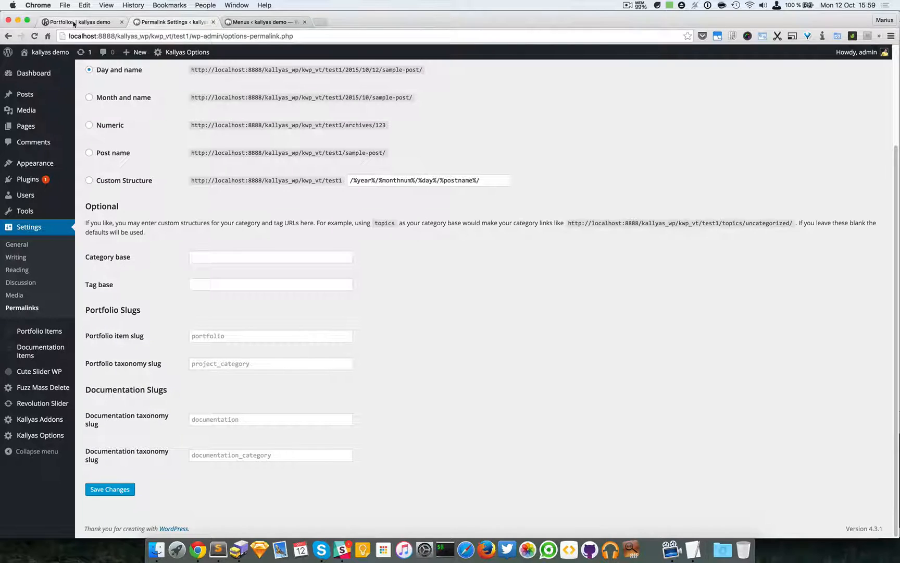
pyautogui.click(77, 22)
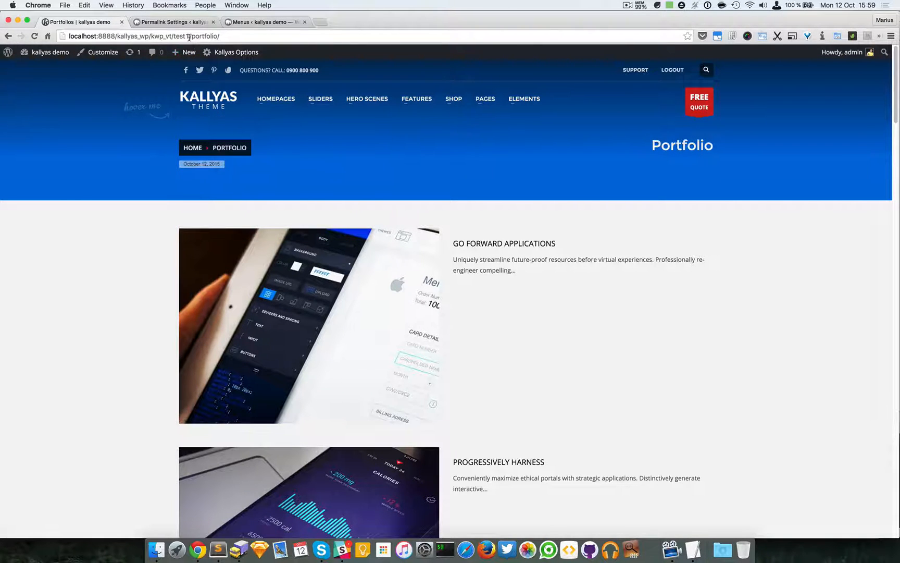
pyautogui.doubleClick(205, 36)
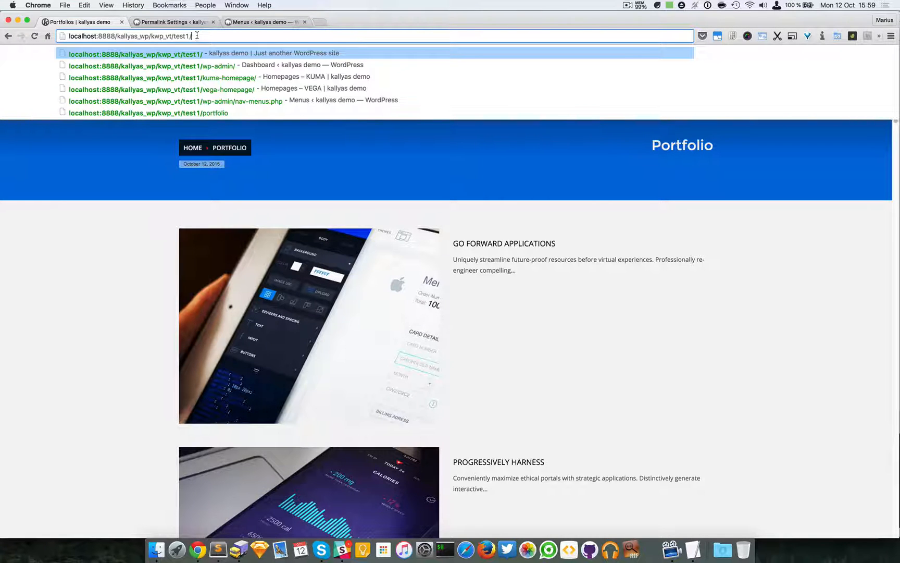
pyautogui.moveTo(172, 22)
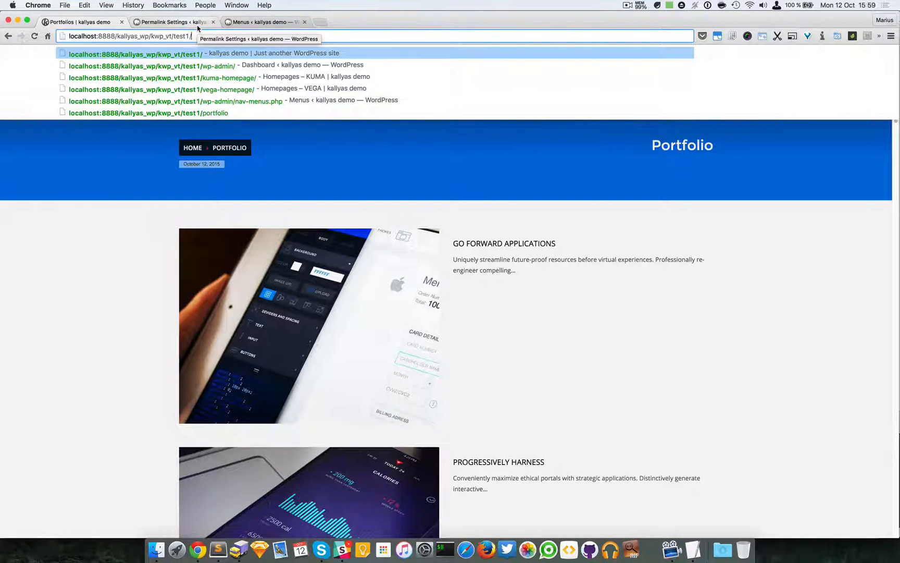
pyautogui.write('portfolio/')
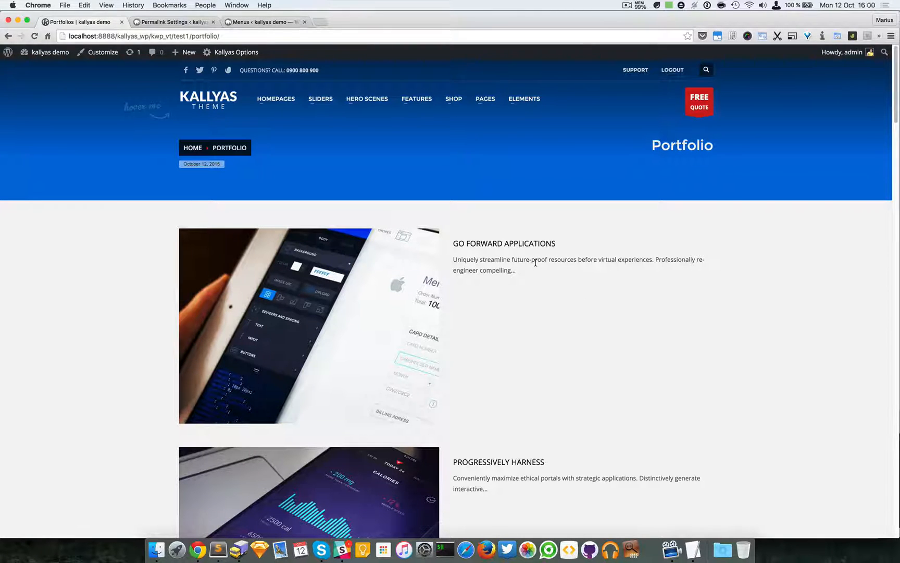
pyautogui.moveTo(453, 99)
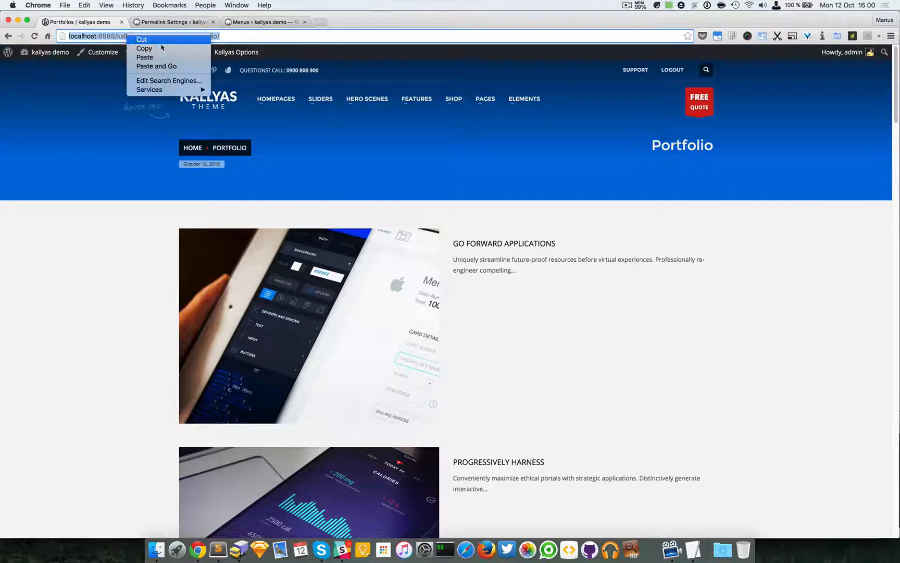
# Step: Add a 'Portfolio' custom link to the /portfolio/ address at the end of the Main menu and save it
pyautogui.click(261, 21)
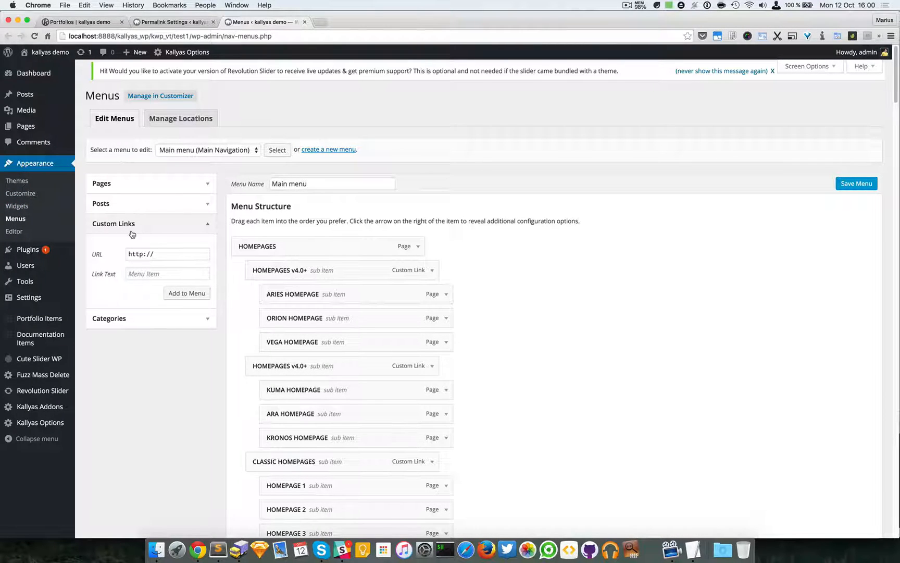
pyautogui.moveTo(205, 247)
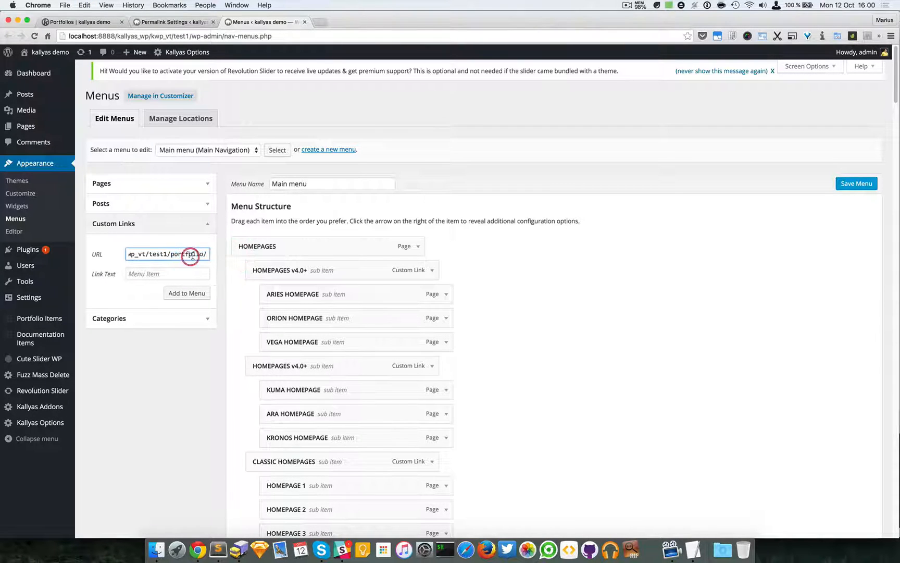
pyautogui.write('Portfolio')
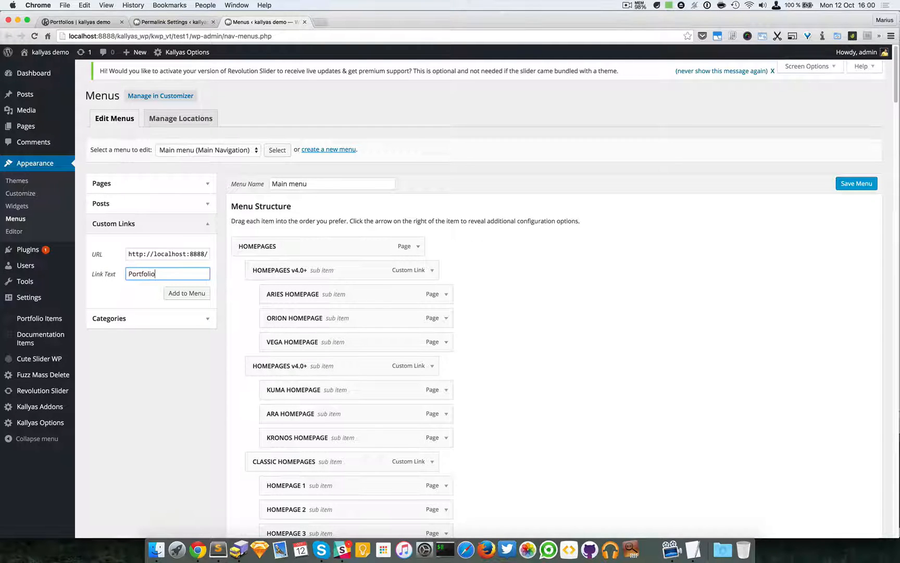
pyautogui.scroll(-3)
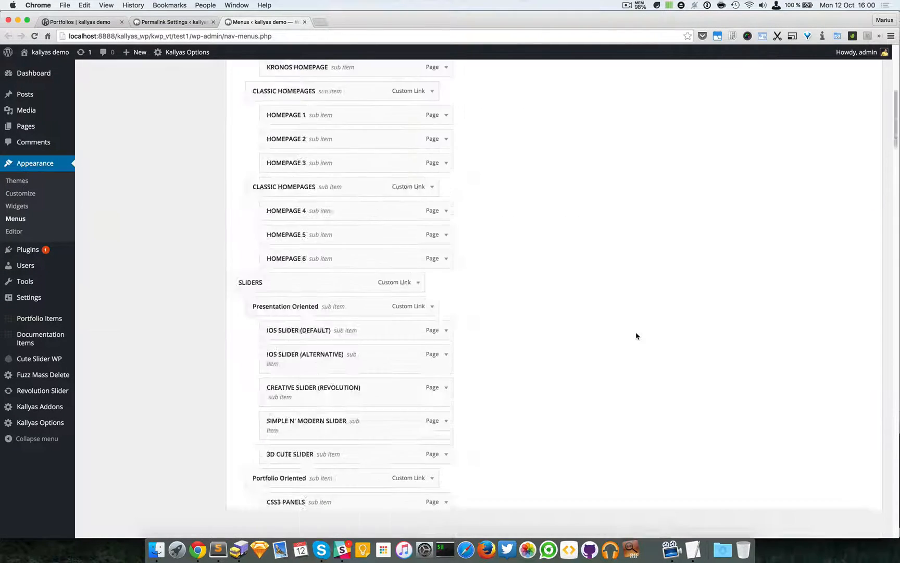
pyautogui.scroll(-3)
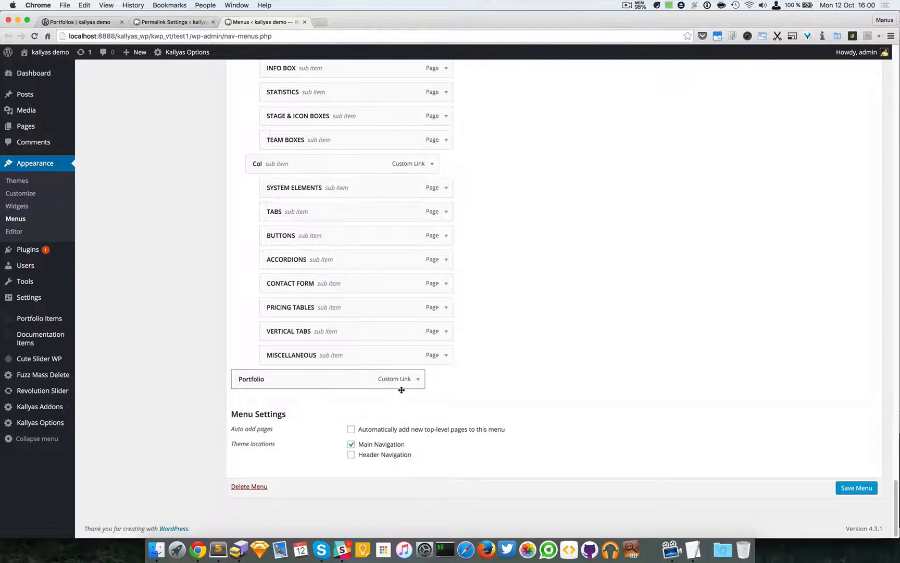
pyautogui.click(857, 488)
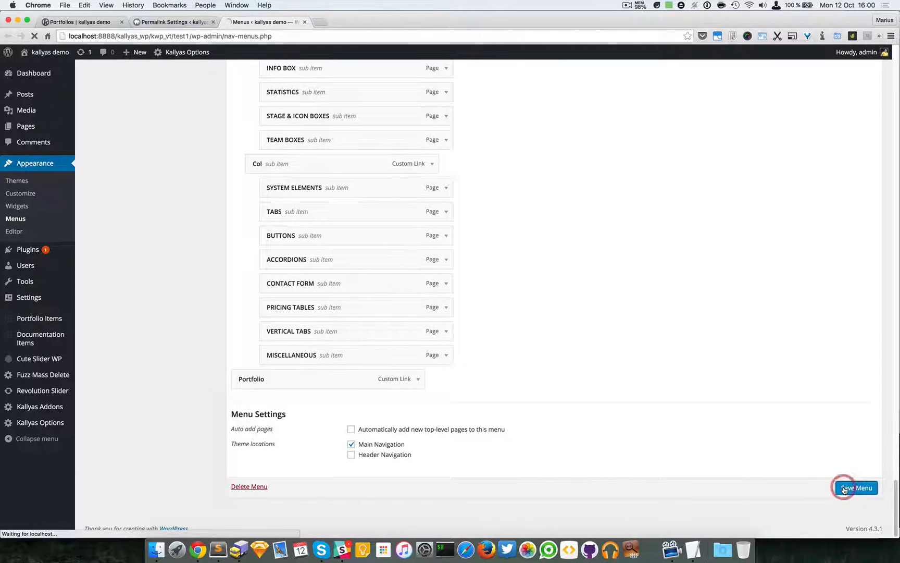
pyautogui.click(856, 487)
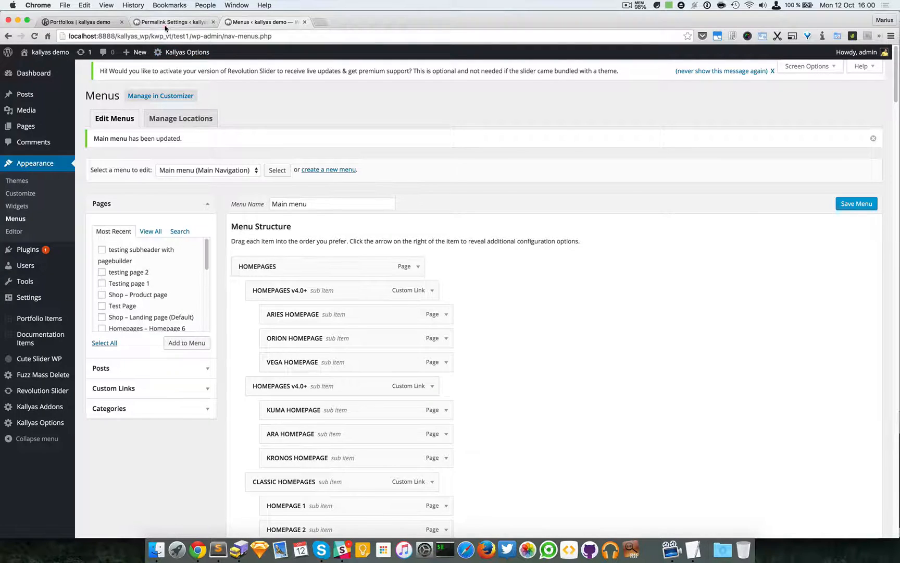
# Step: Check the portfolio item slug in Permalink Settings, then reload the archive to show Portfolio in the navigation
pyautogui.click(171, 22)
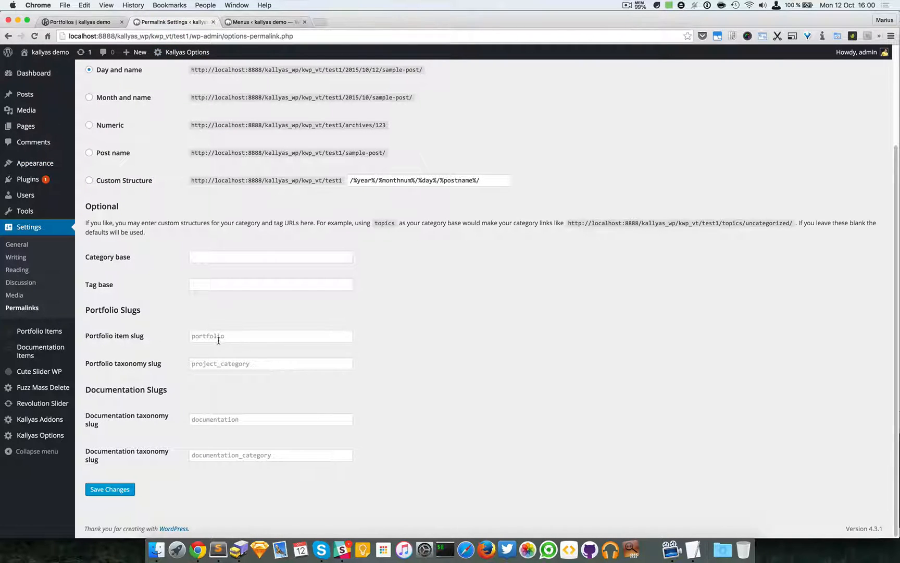
pyautogui.click(271, 336)
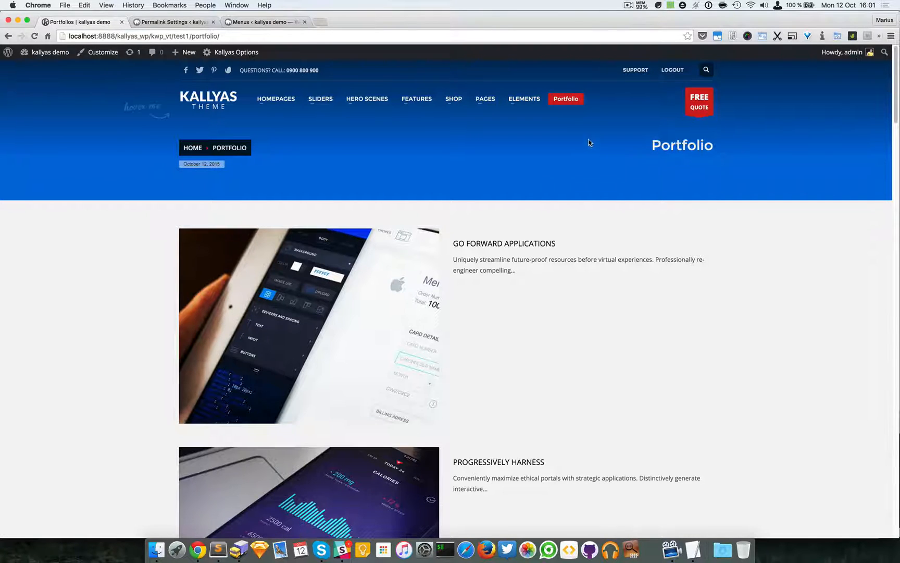
pyautogui.click(564, 99)
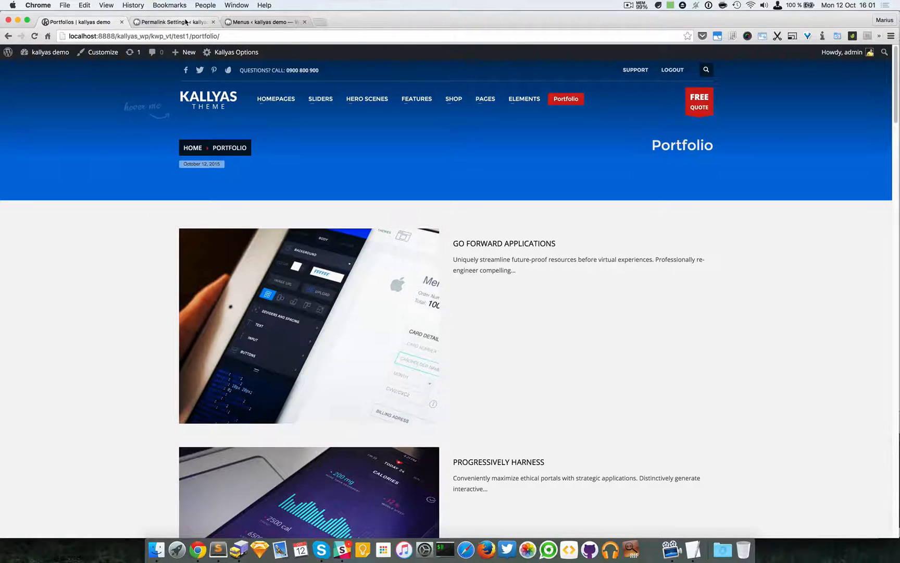
# Step: Go to the Kallyas portfolio options and pick the Portfolio Sortable archive style
pyautogui.click(172, 22)
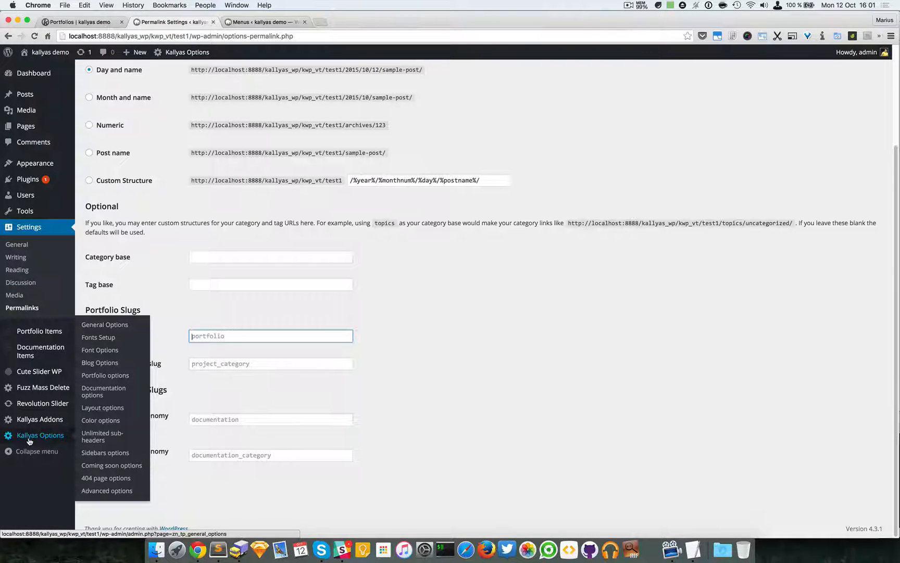
pyautogui.moveTo(105, 375)
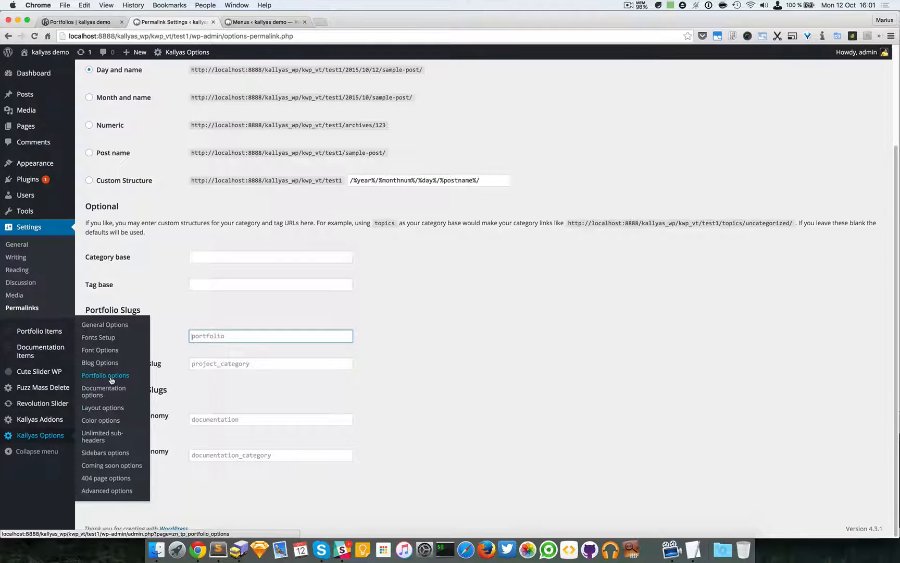
pyautogui.click(105, 375)
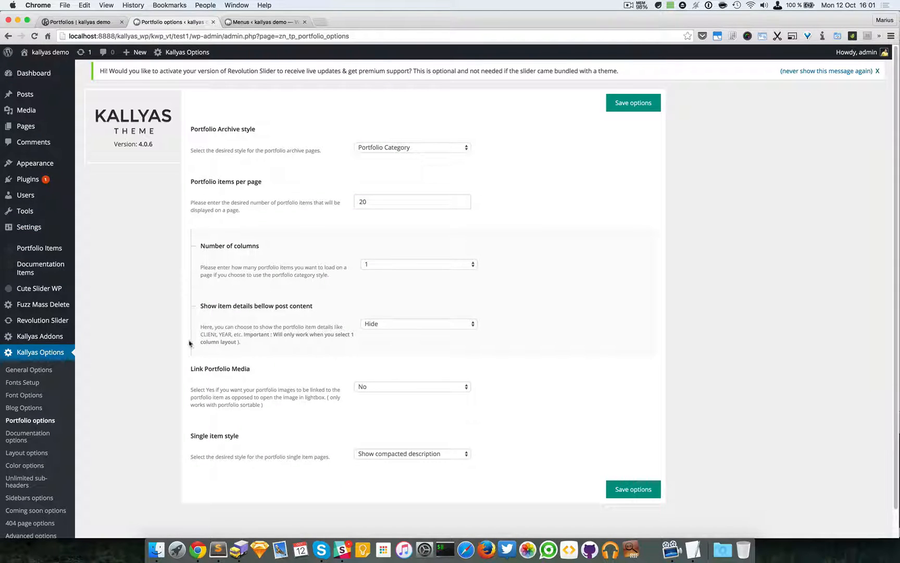
pyautogui.moveTo(336, 238)
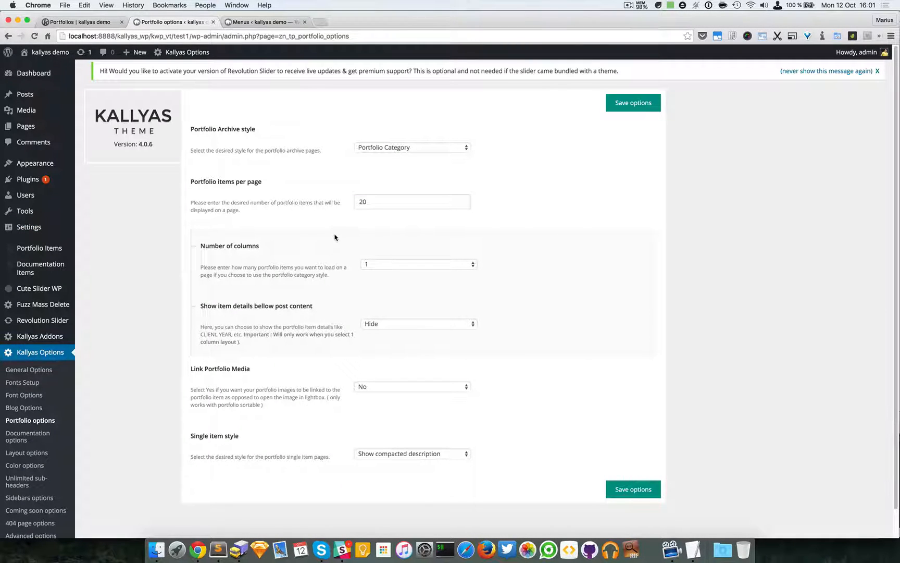
pyautogui.click(413, 147)
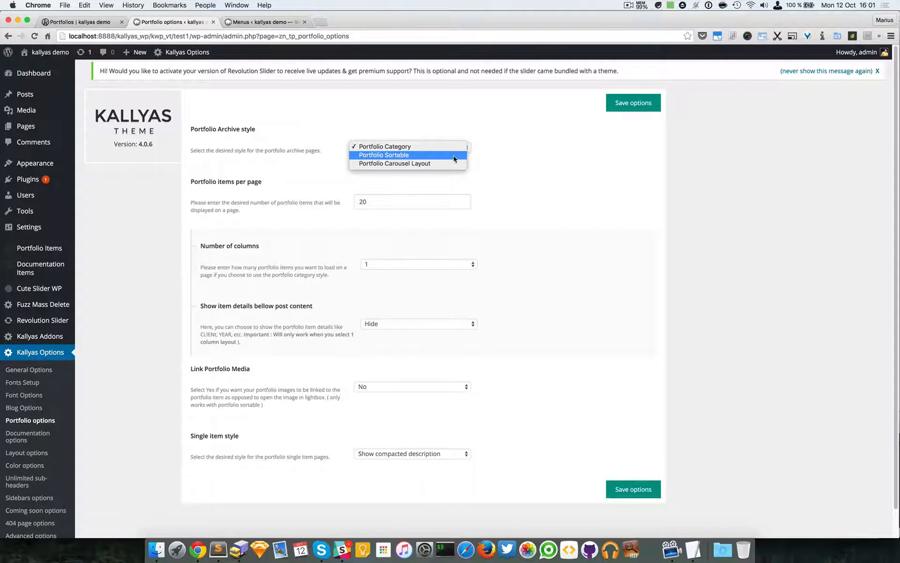
pyautogui.click(385, 147)
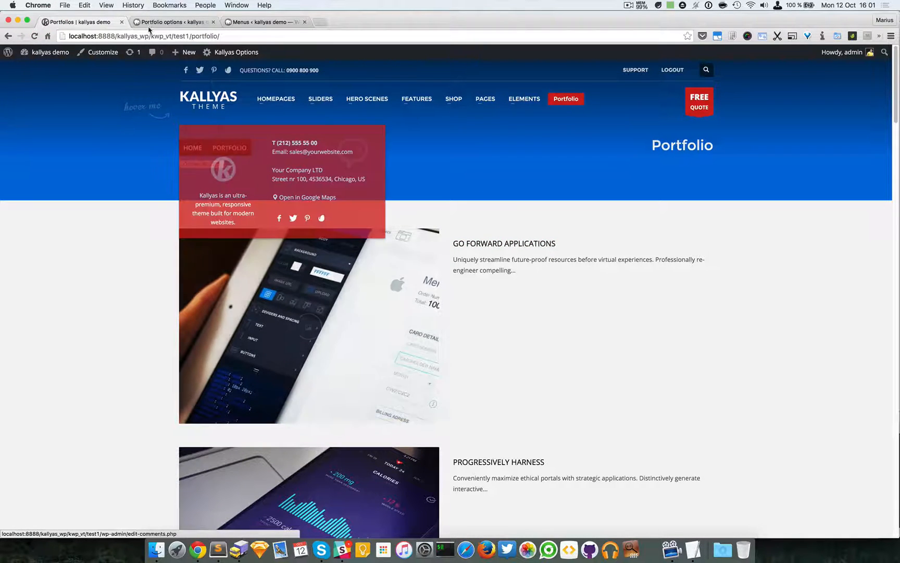
# Step: Set Number of columns for the portfolio archive to 3
pyautogui.click(172, 22)
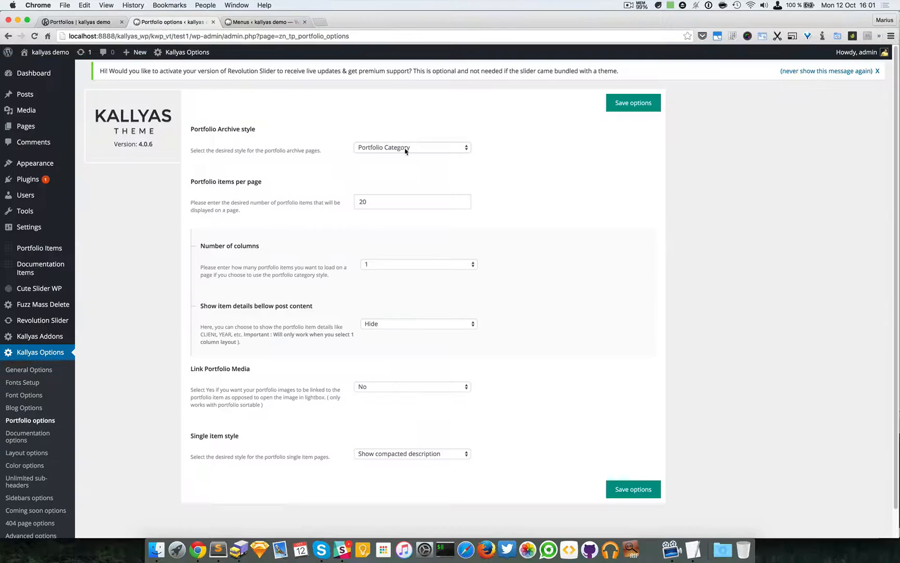
pyautogui.moveTo(333, 147)
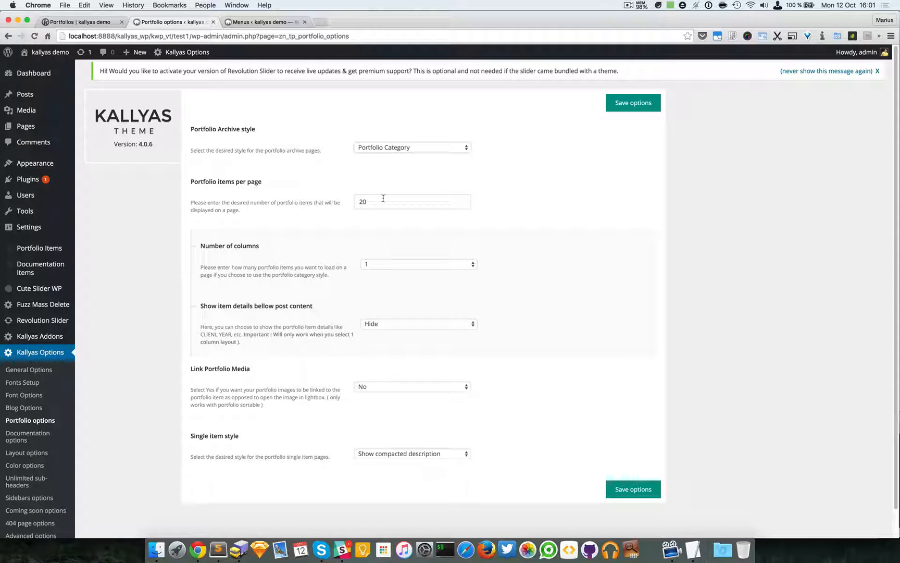
pyautogui.click(418, 263)
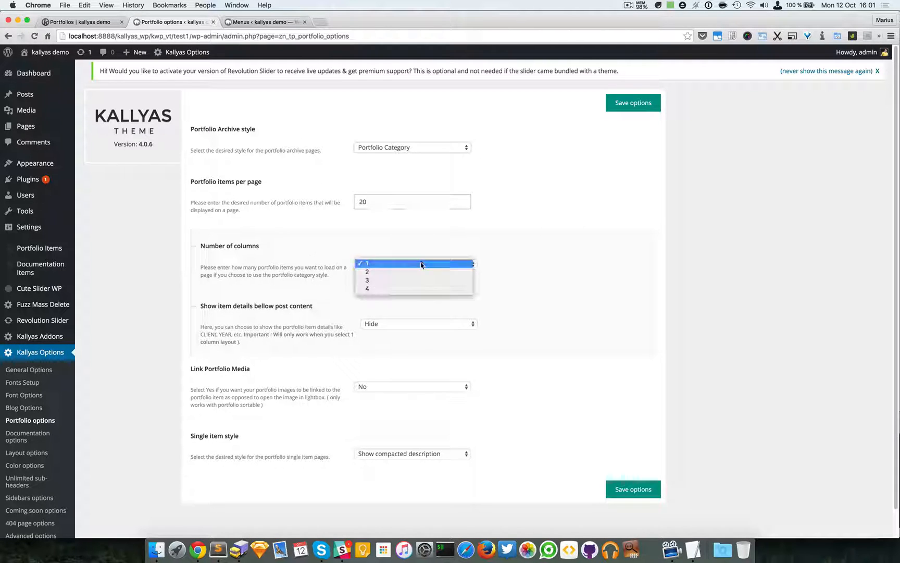
pyautogui.click(366, 280)
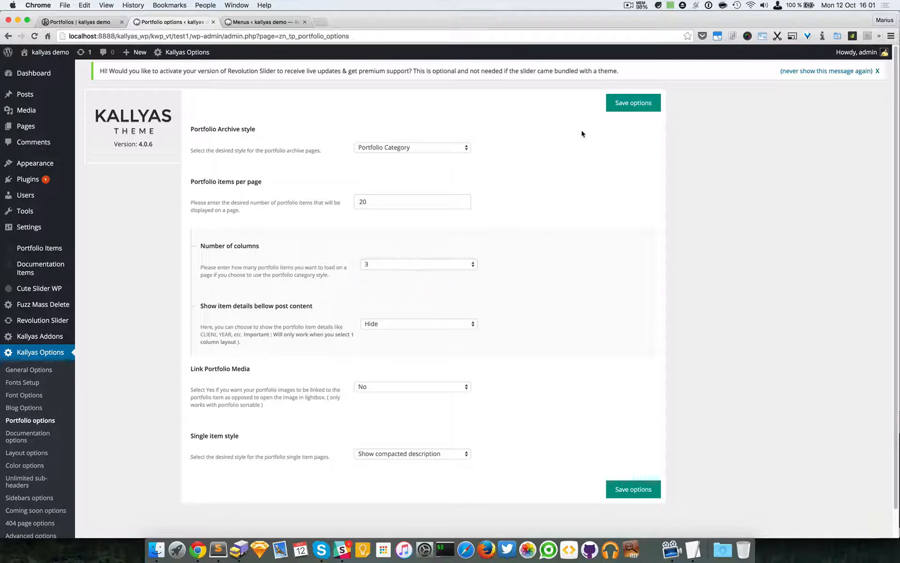
# Step: Save the three-column setting and review the archive's three-column grid on the front end
pyautogui.click(633, 103)
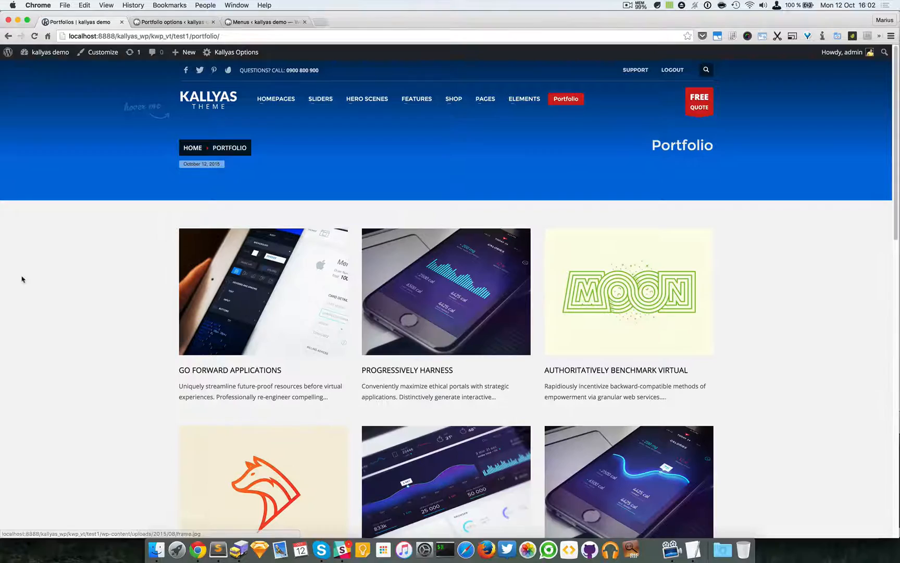
pyautogui.scroll(-3)
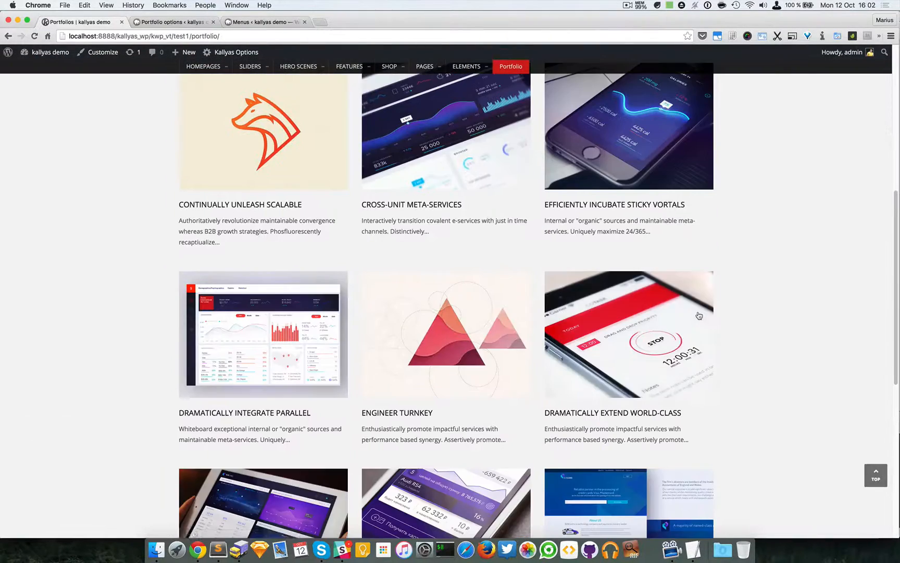
pyautogui.scroll(3)
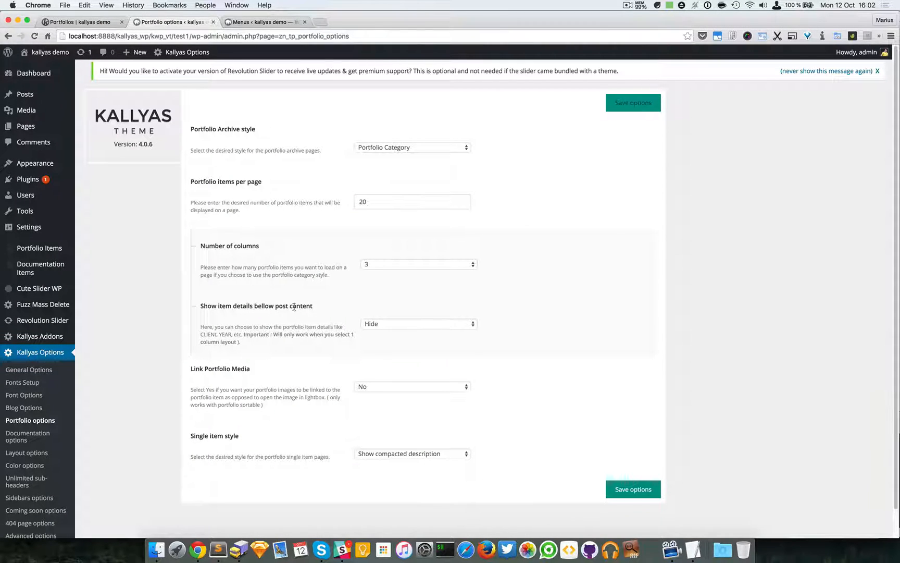
# Step: Set Number of columns back to 1 and bring up the Show item details choices
pyautogui.click(418, 323)
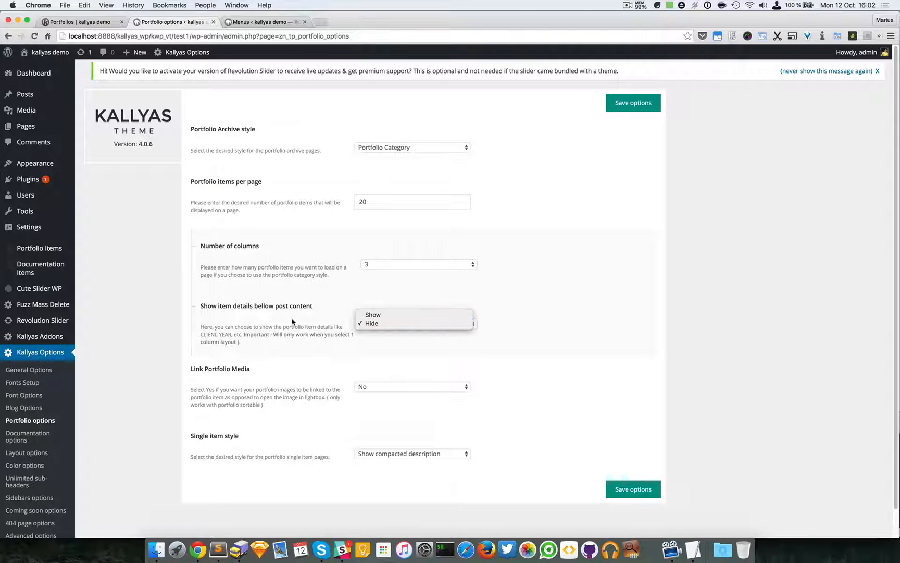
pyautogui.click(372, 323)
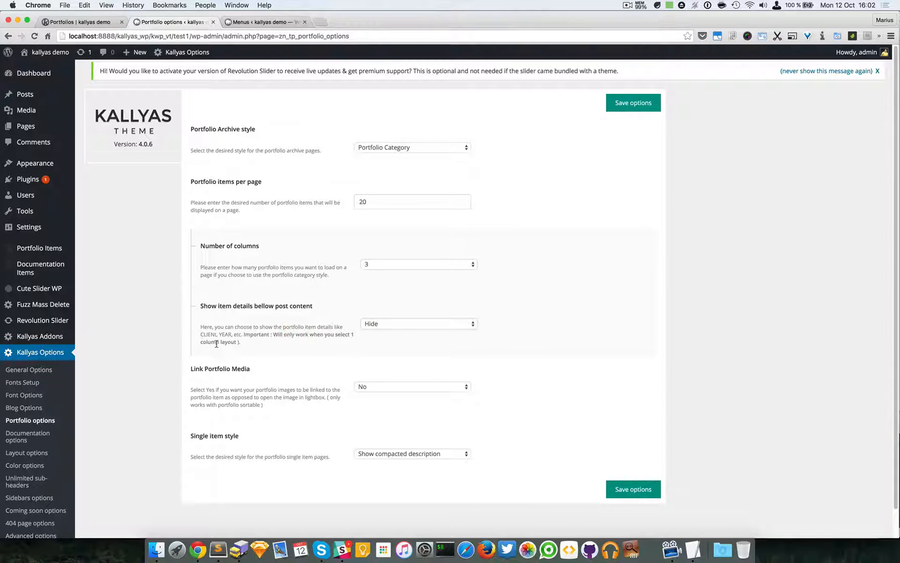
pyautogui.click(418, 264)
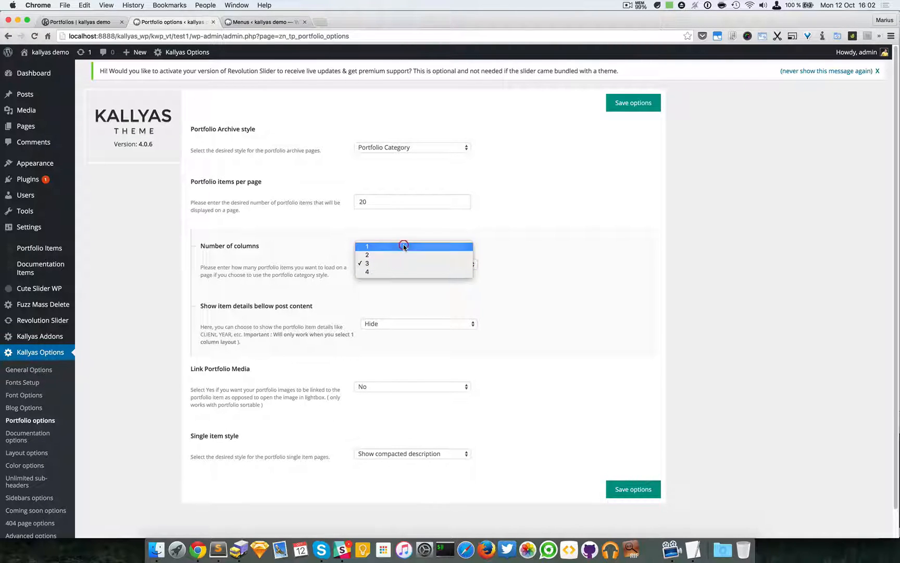
pyautogui.click(367, 246)
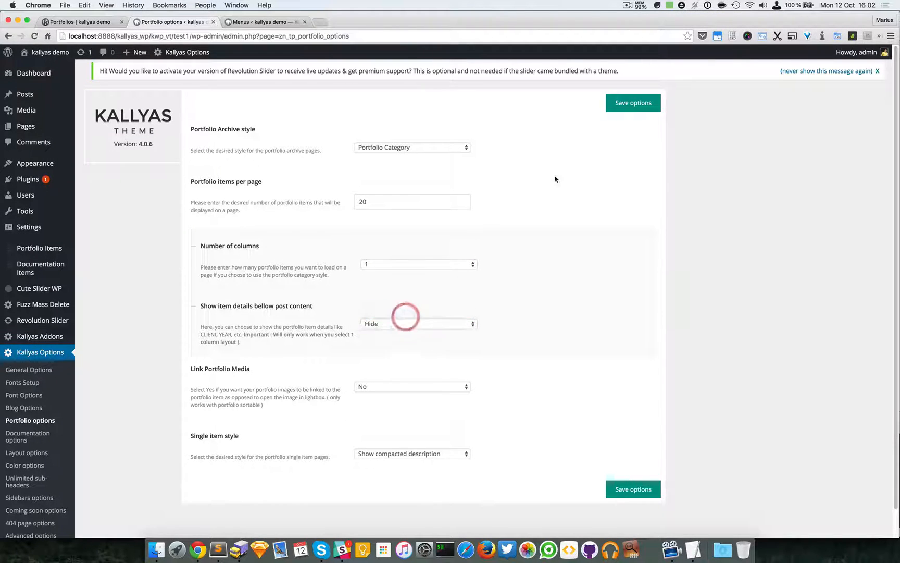
pyautogui.click(417, 323)
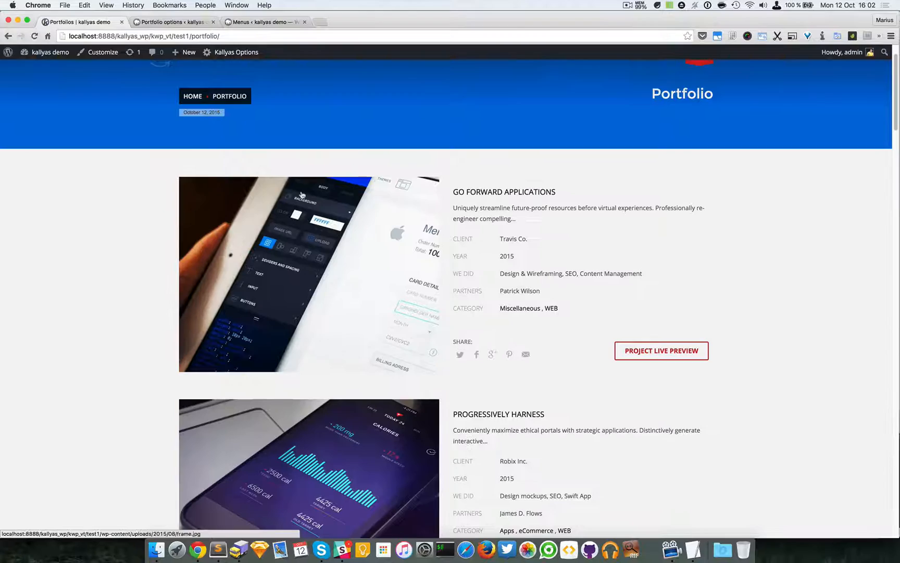
pyautogui.moveTo(507, 245)
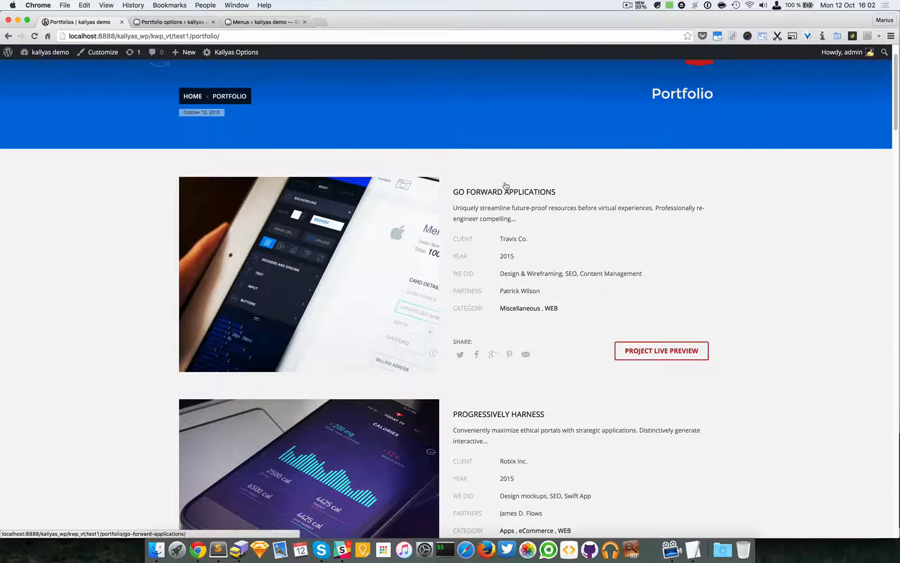
pyautogui.moveTo(452, 211)
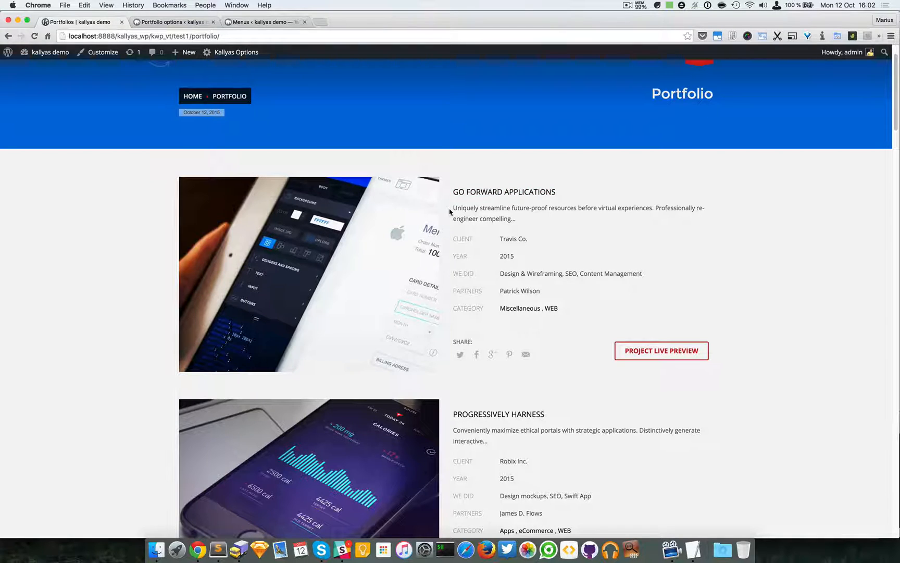
pyautogui.moveTo(599, 224)
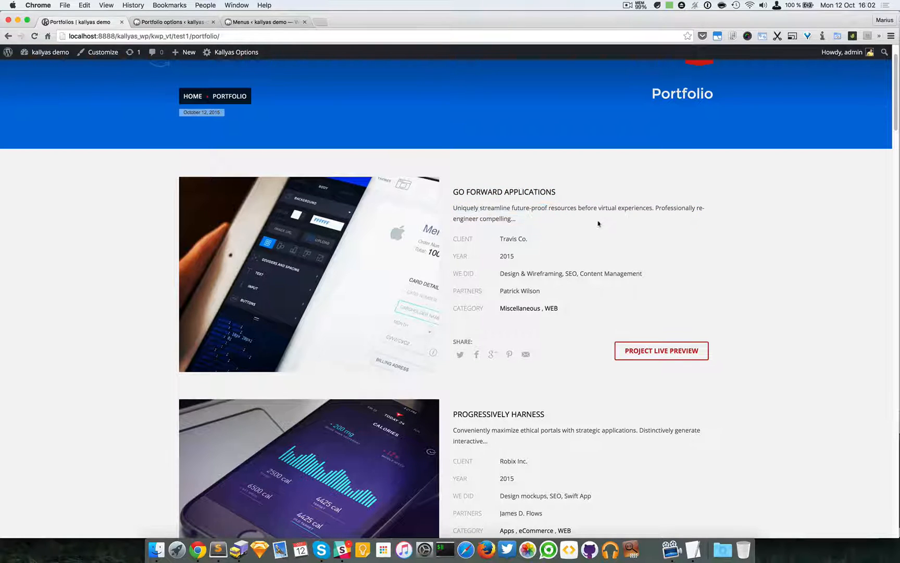
pyautogui.moveTo(365, 242)
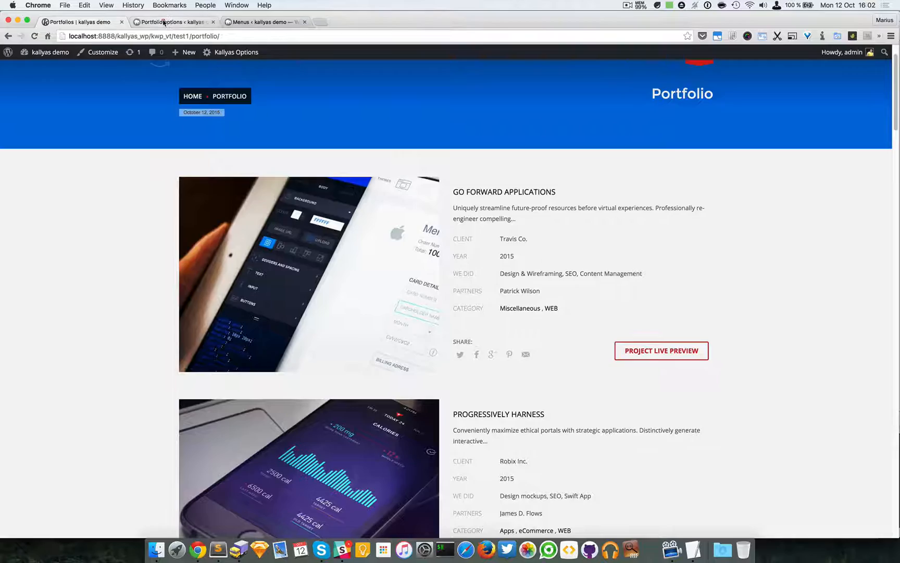
# Step: Return to the Kallyas portfolio options page with one column and item details set to Show
pyautogui.click(170, 22)
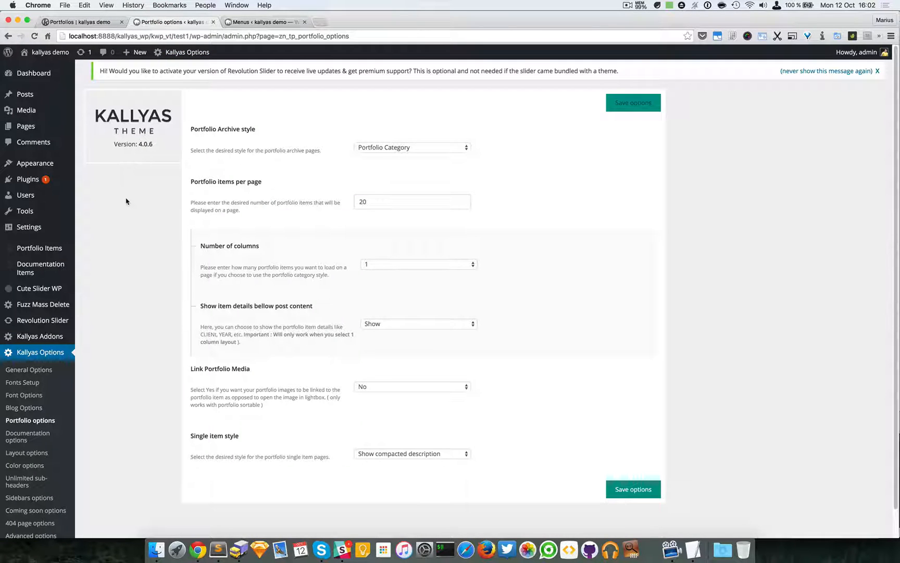
pyautogui.moveTo(39, 247)
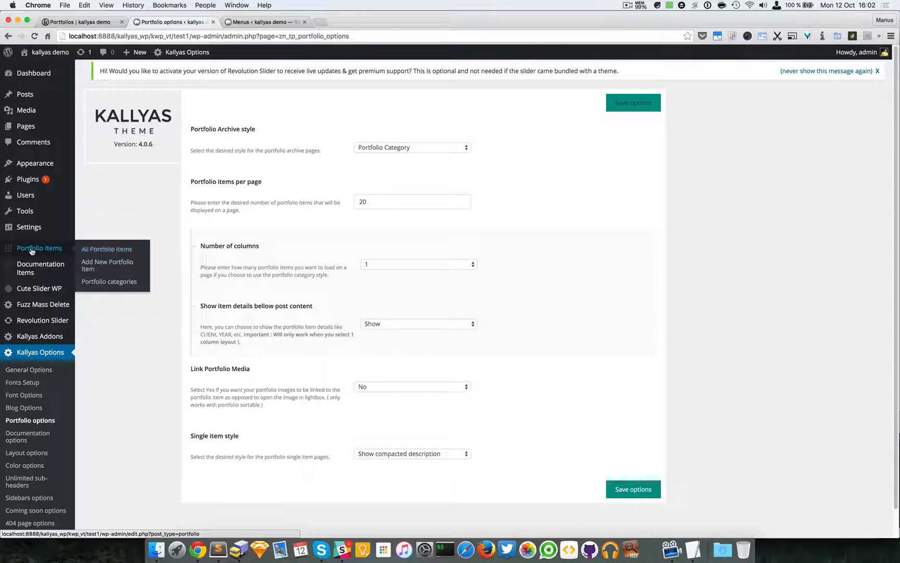
pyautogui.moveTo(108, 266)
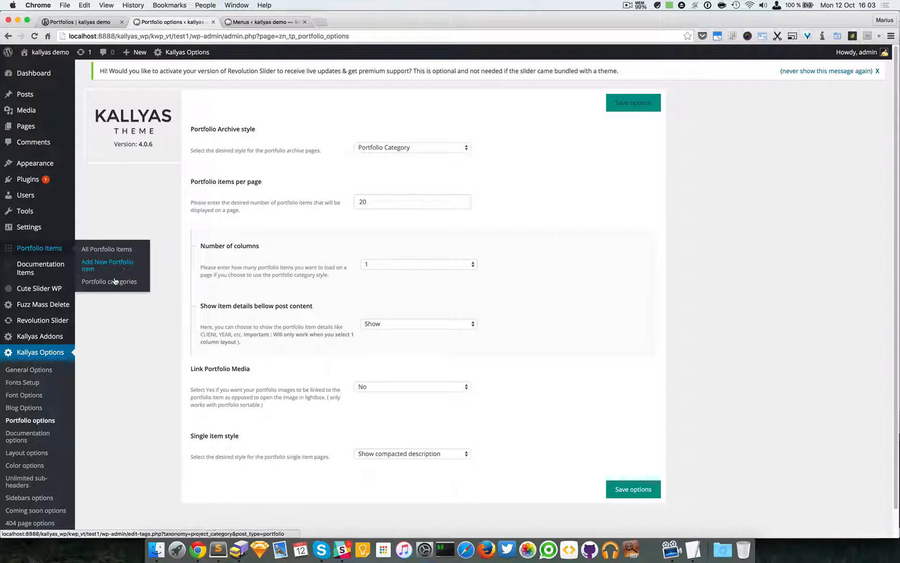
pyautogui.moveTo(164, 292)
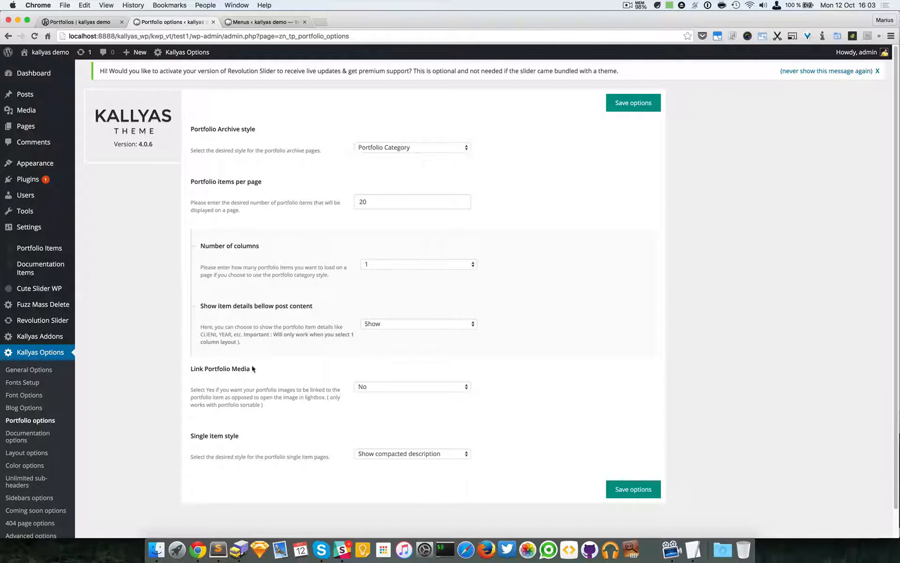
pyautogui.moveTo(317, 380)
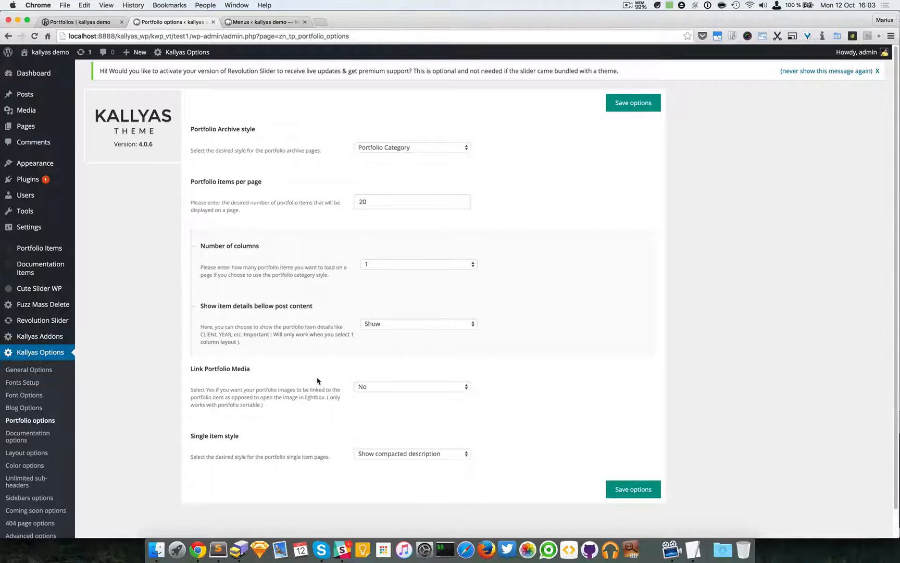
pyautogui.moveTo(328, 400)
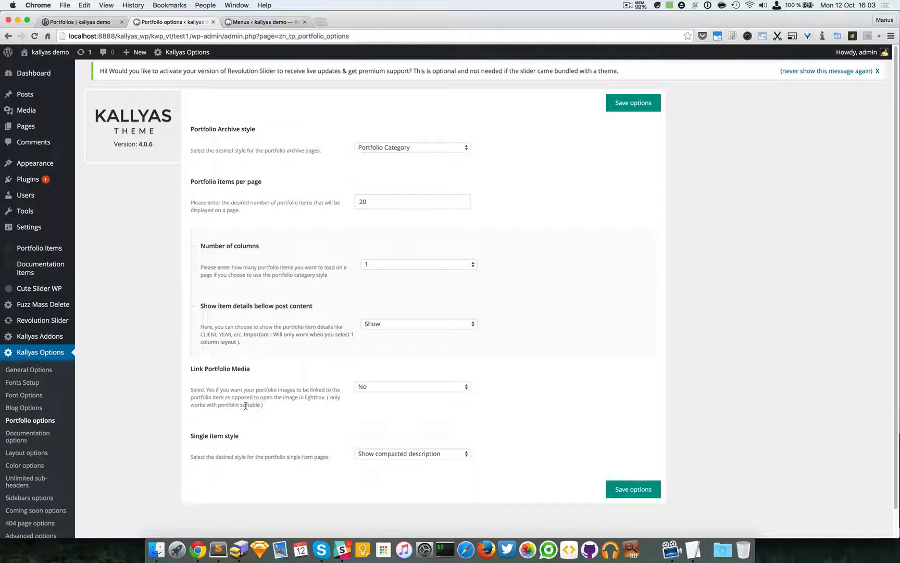
pyautogui.click(412, 454)
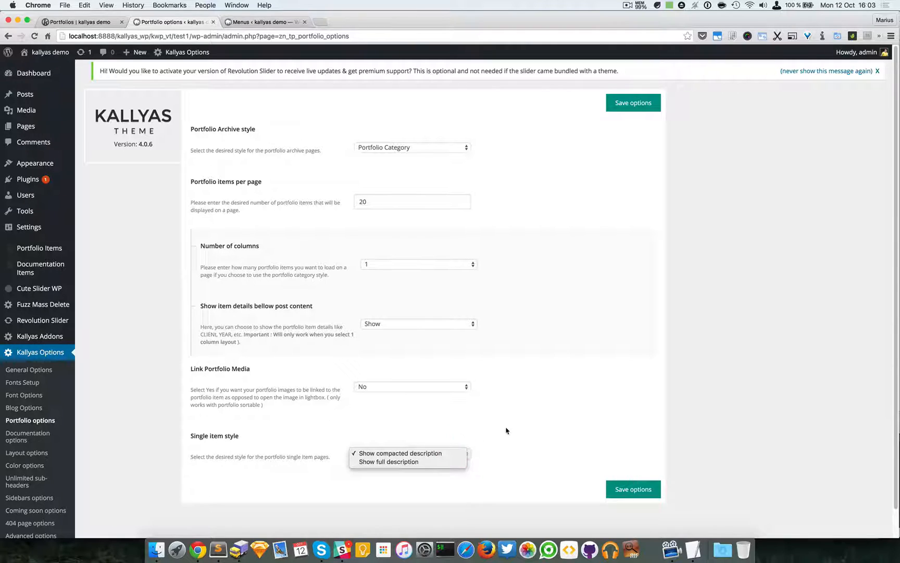
pyautogui.click(400, 453)
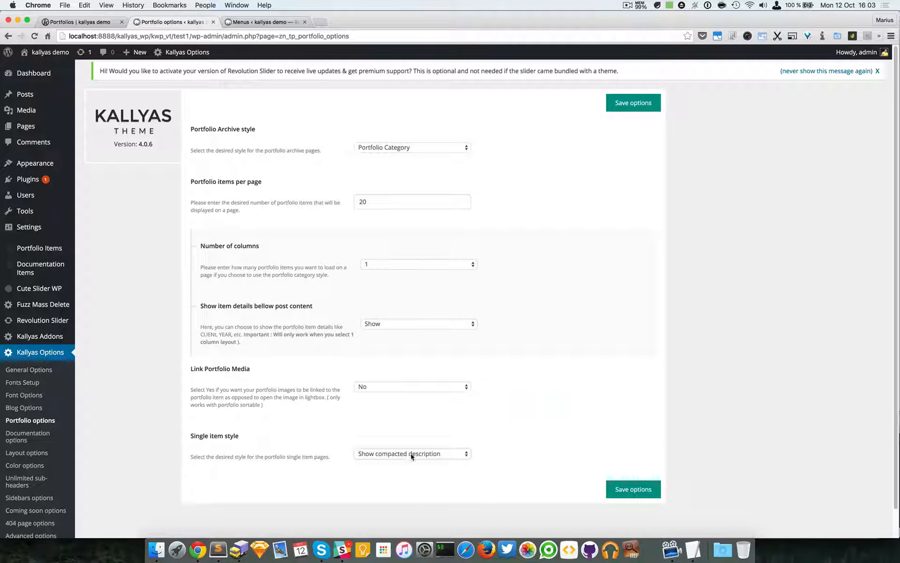
pyautogui.click(412, 453)
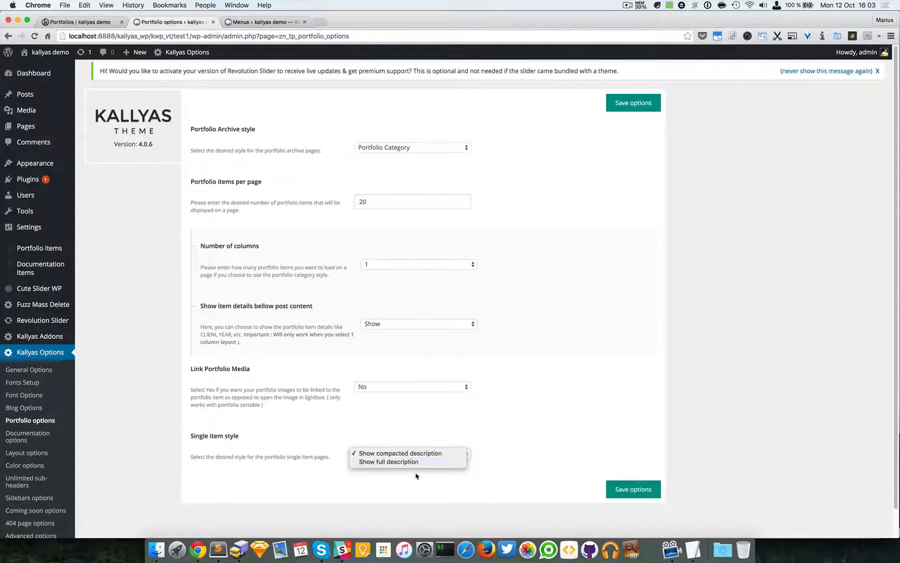
pyautogui.click(400, 454)
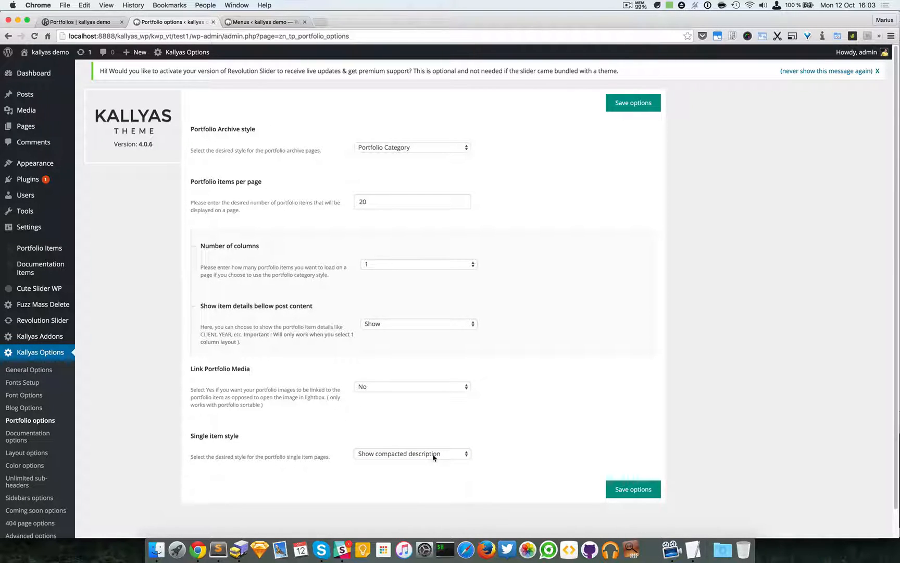
pyautogui.click(411, 453)
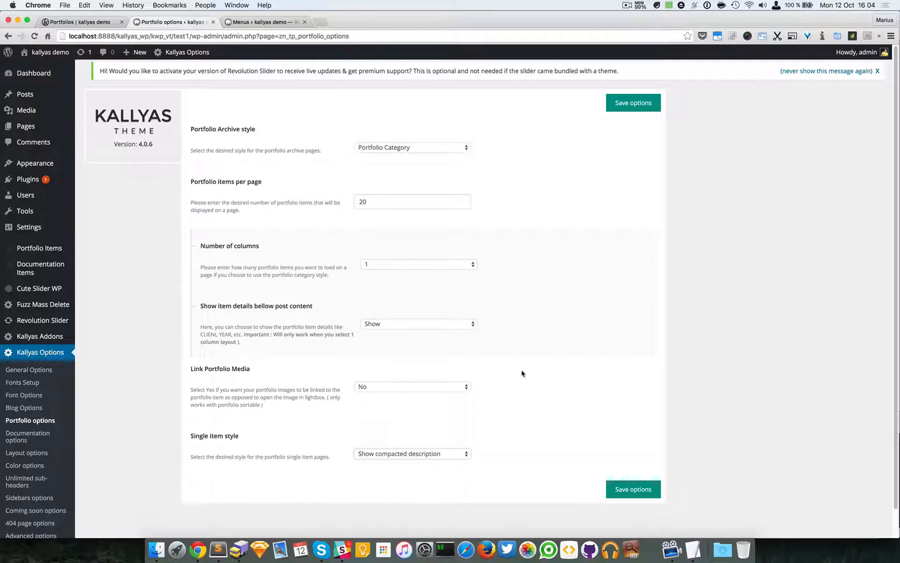
pyautogui.moveTo(393, 403)
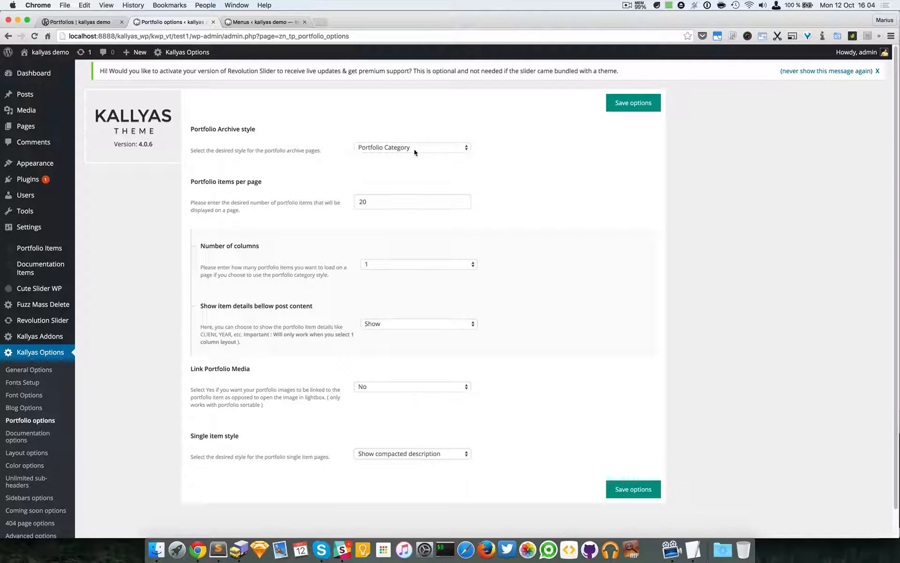
# Step: Set Portfolio Archive style to Portfolio Sortable and save the options
pyautogui.click(412, 147)
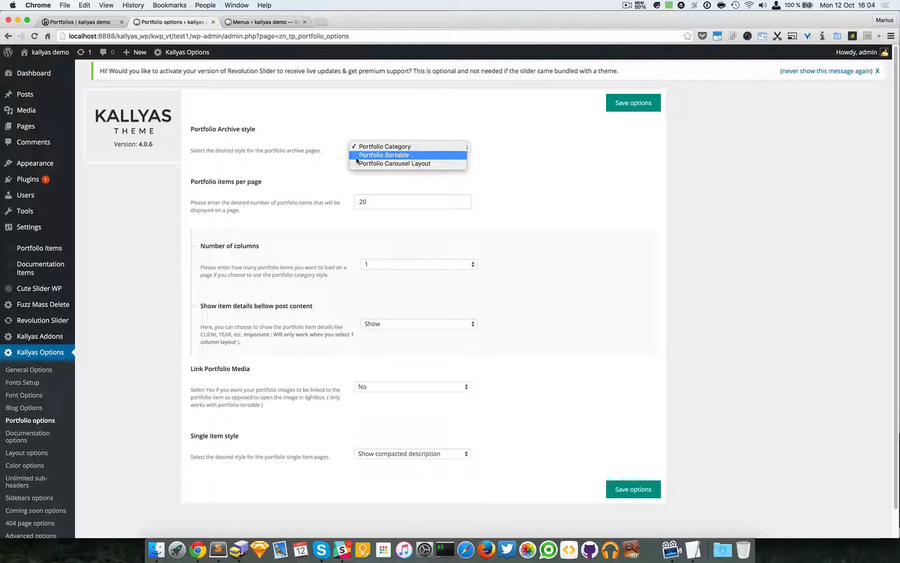
pyautogui.click(384, 155)
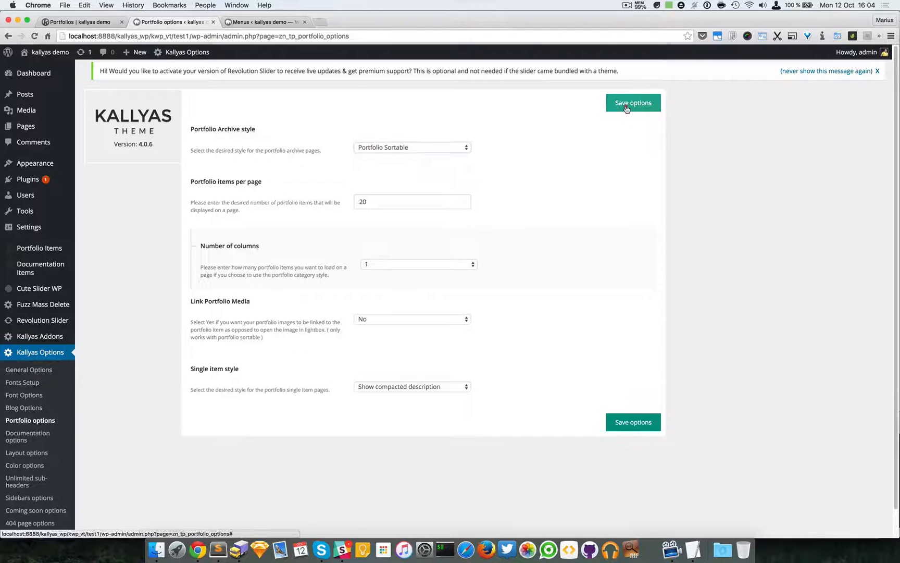
pyautogui.click(632, 103)
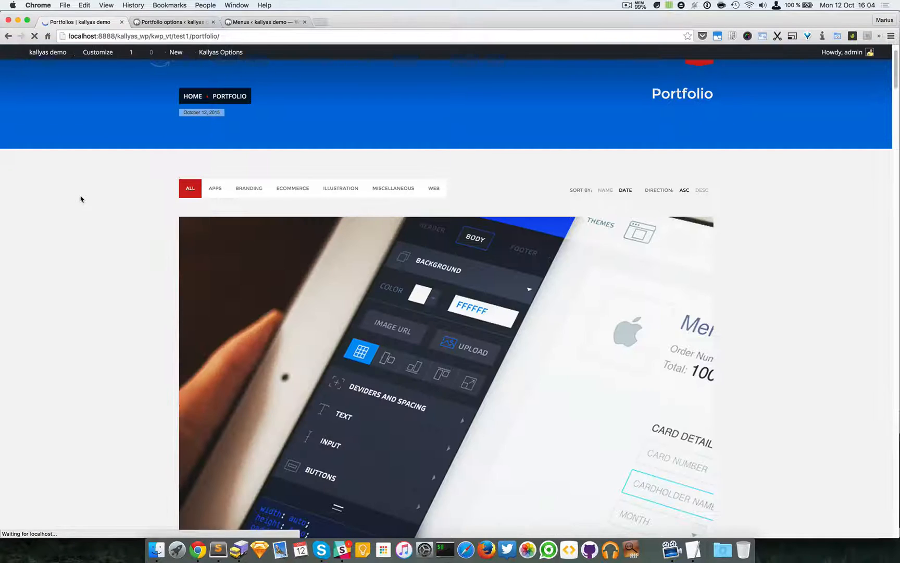
# Step: Set Number of columns so the sortable archive lays out in a four-column grid
pyautogui.scroll(-3)
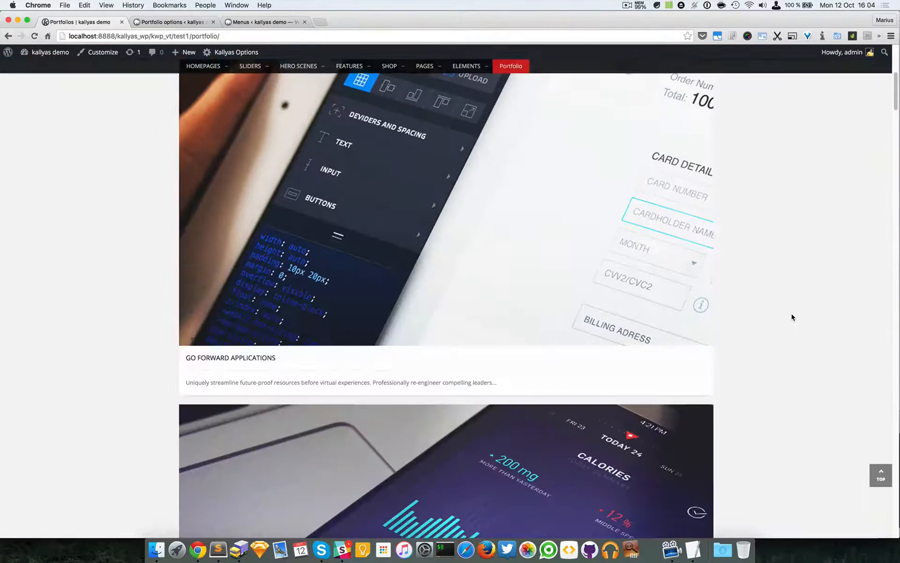
pyautogui.scroll(3)
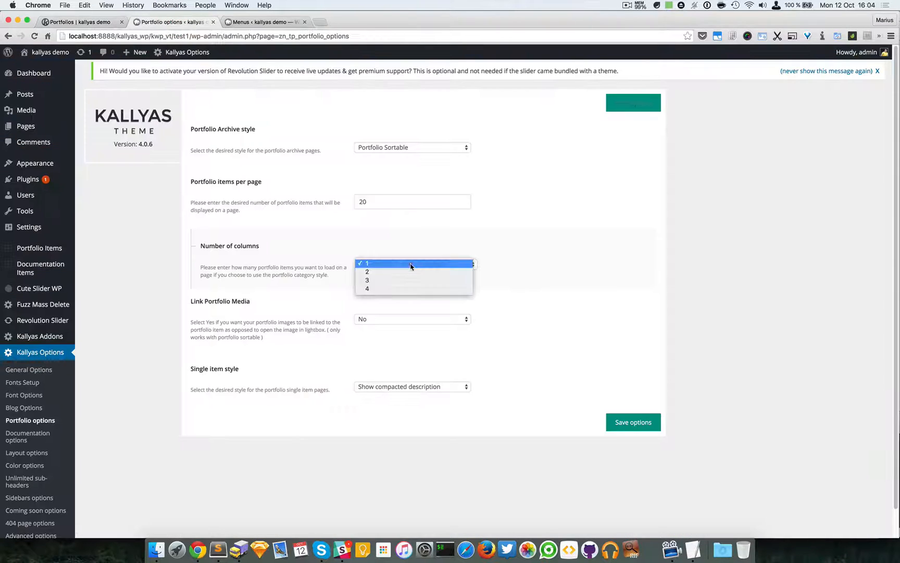
pyautogui.click(367, 289)
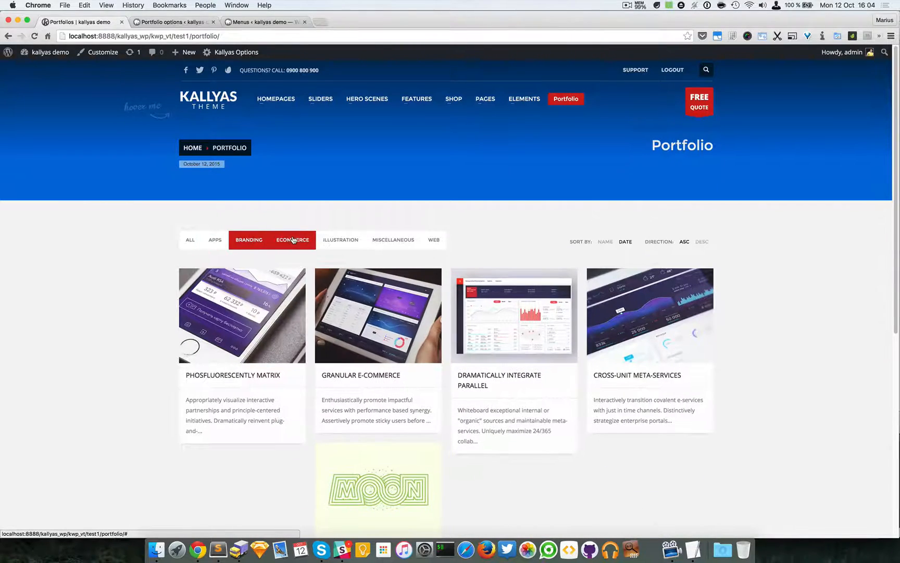
# Step: Filter the portfolio by Ecommerce then Illustration, sort by date and toggle ASC/DESC order repeatedly
pyautogui.click(393, 239)
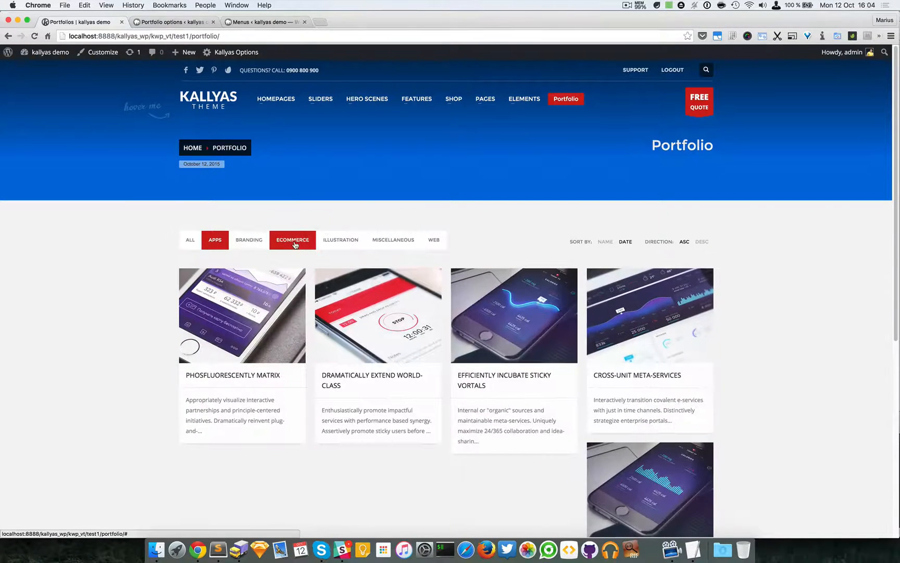
pyautogui.click(393, 240)
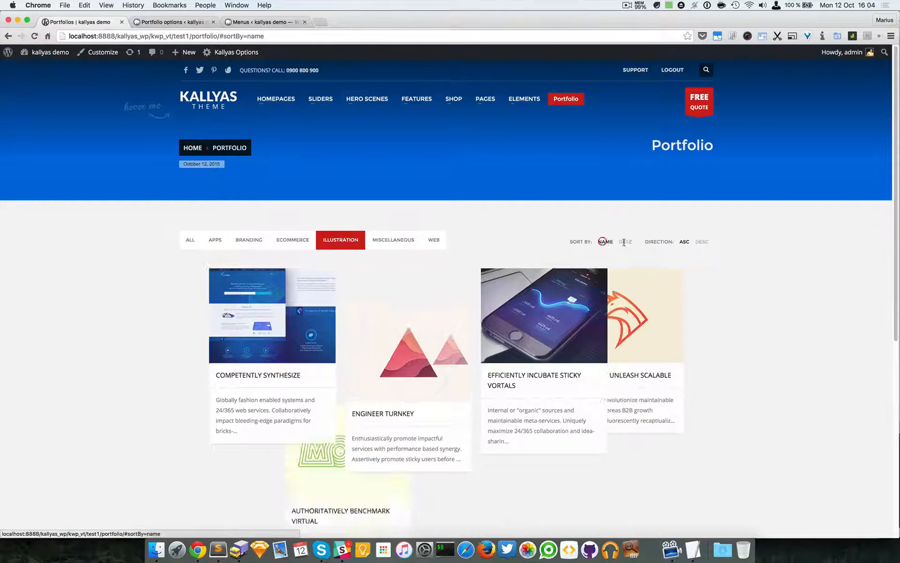
pyautogui.click(625, 240)
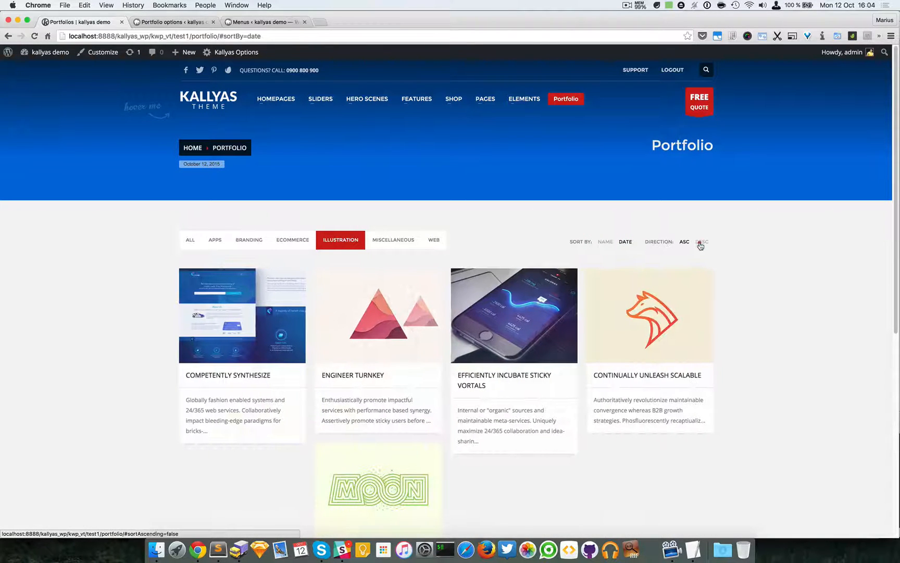
pyautogui.click(701, 240)
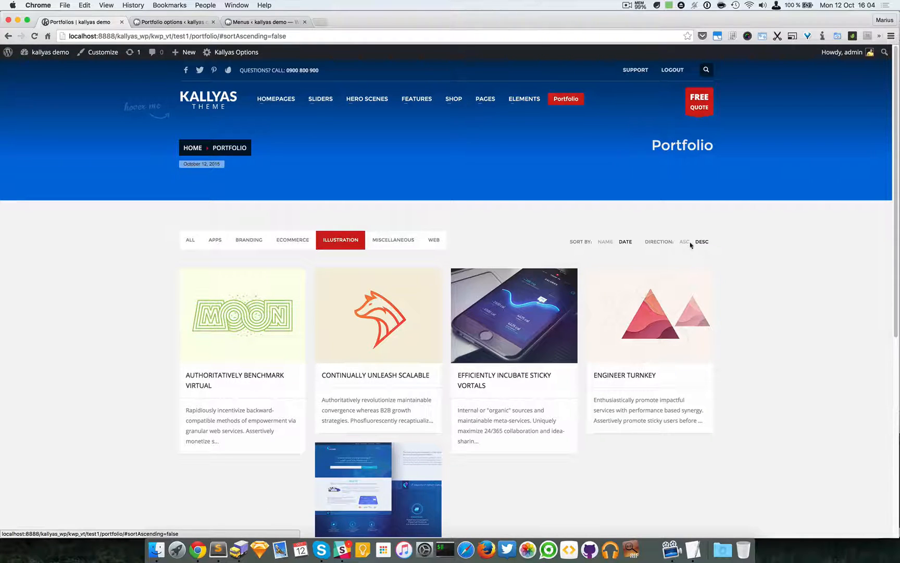
pyautogui.click(683, 241)
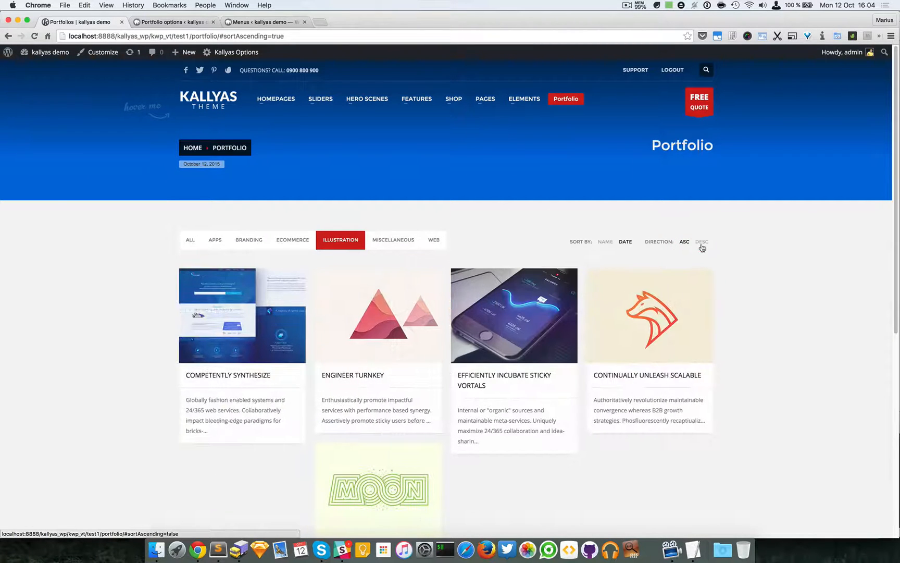
pyautogui.click(701, 242)
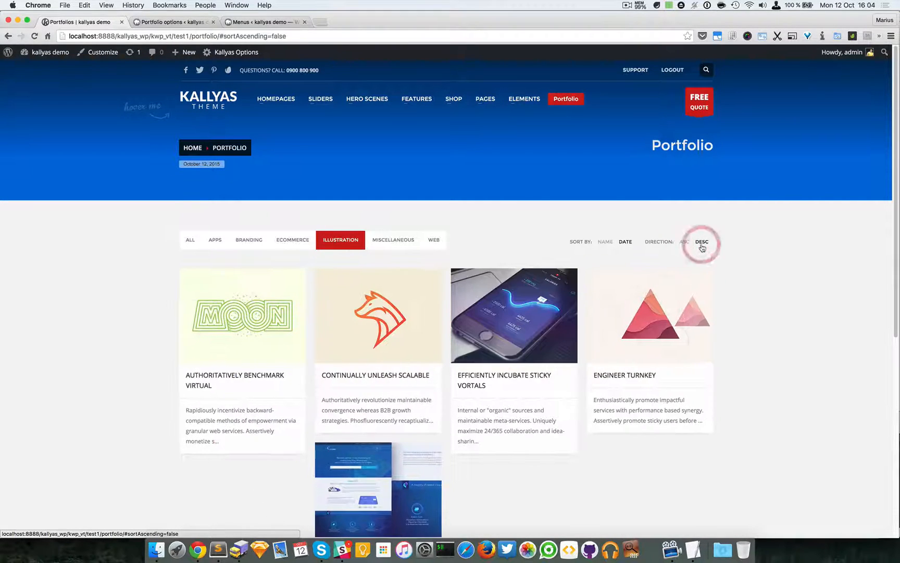
pyautogui.click(685, 241)
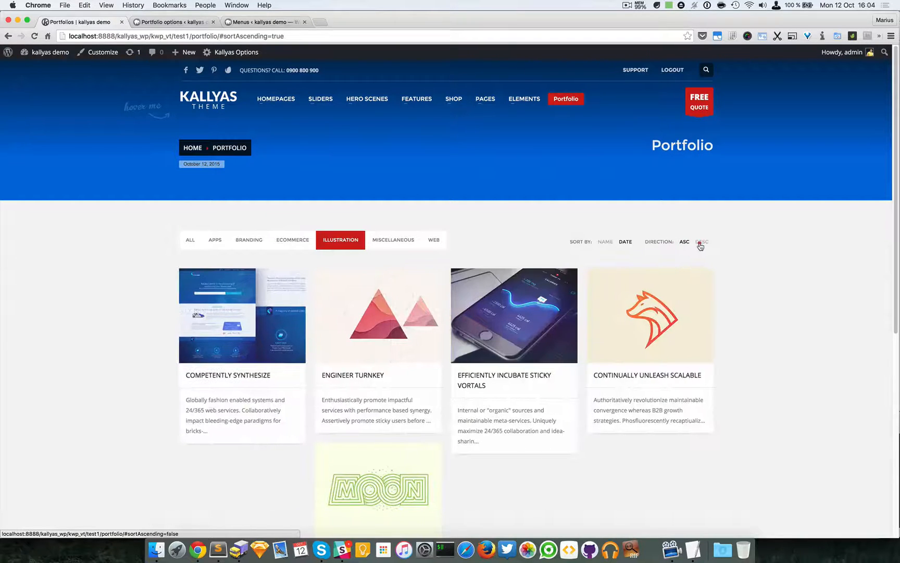
pyautogui.click(701, 241)
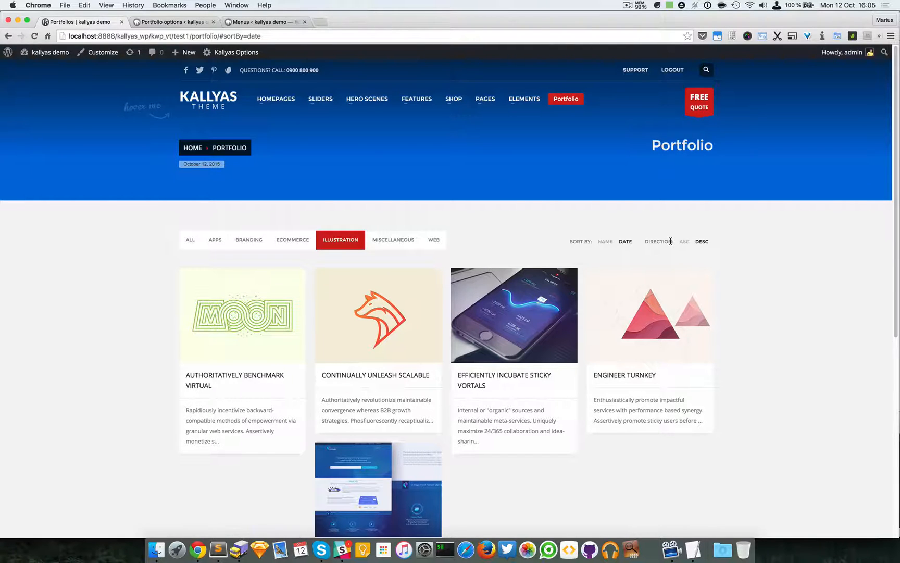
pyautogui.moveTo(242, 314)
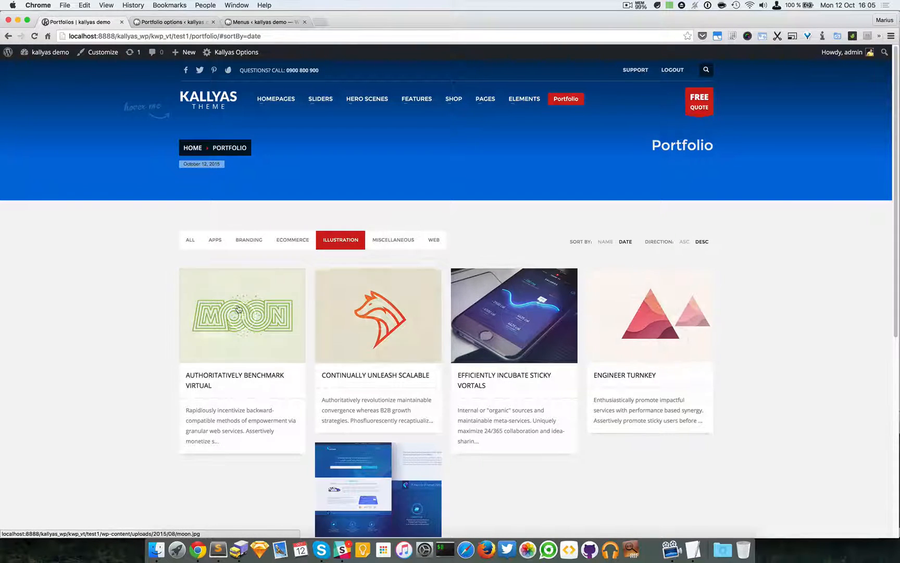
# Step: Show all portfolio projects again and return to the Kallyas Portfolio options
pyautogui.click(189, 240)
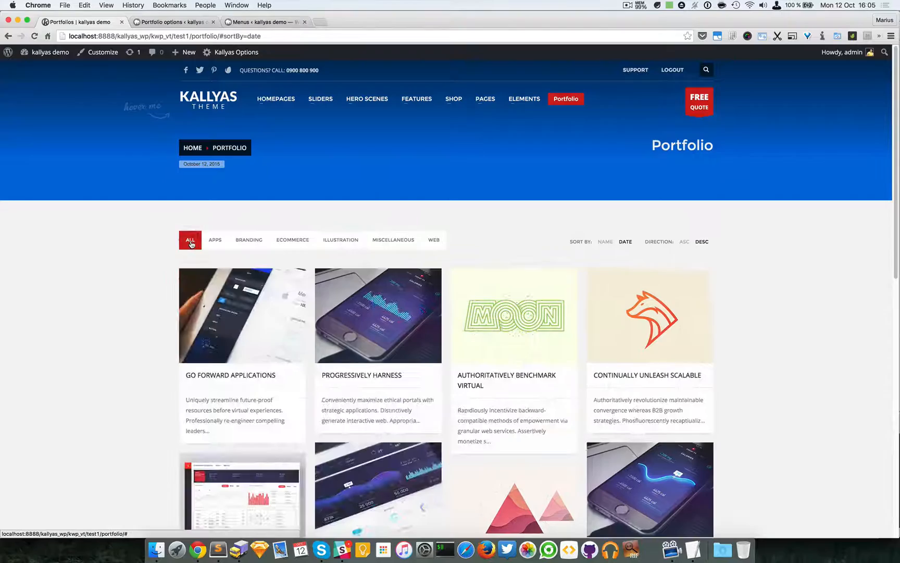
pyautogui.scroll(-3)
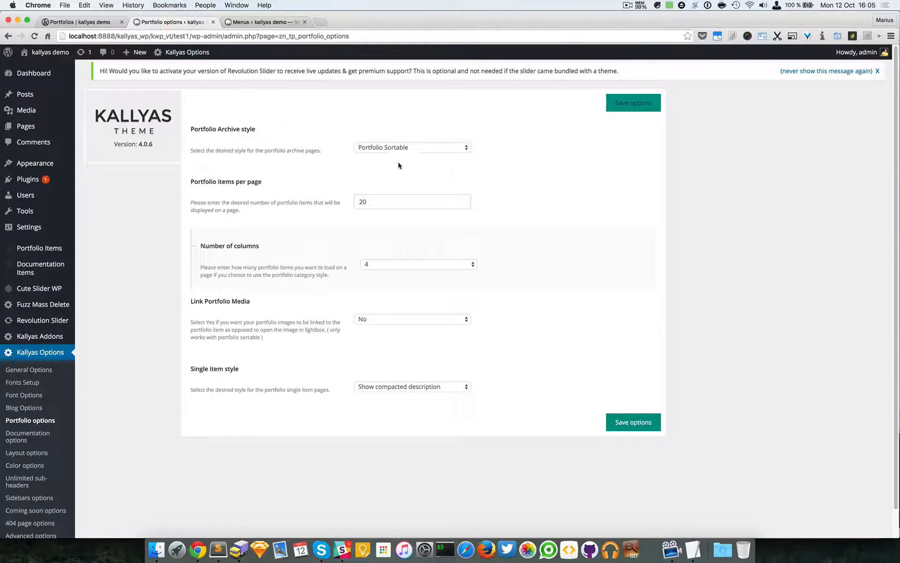
# Step: Save the Portfolio Archive style as Portfolio Carousel Layout and return to the Portfolio page tab
pyautogui.click(411, 147)
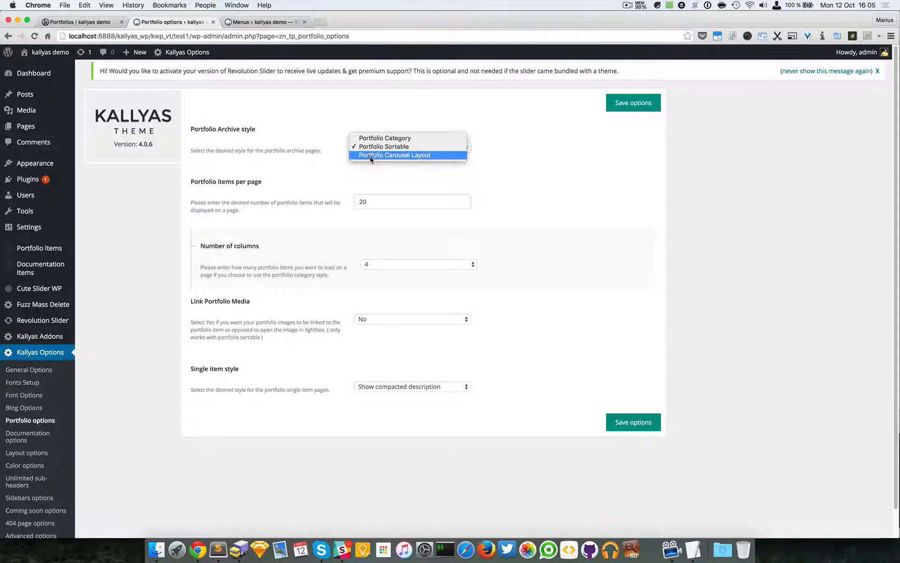
pyautogui.click(395, 155)
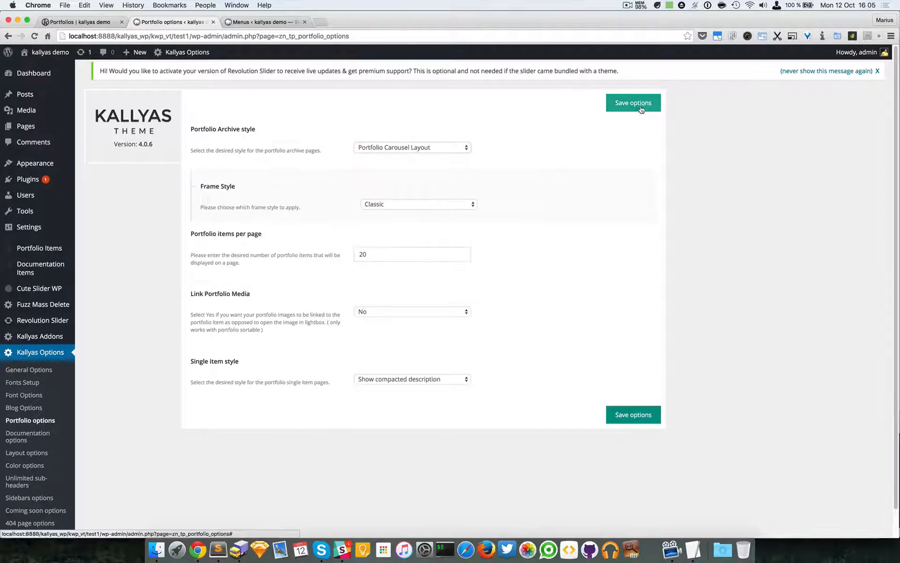
pyautogui.click(633, 103)
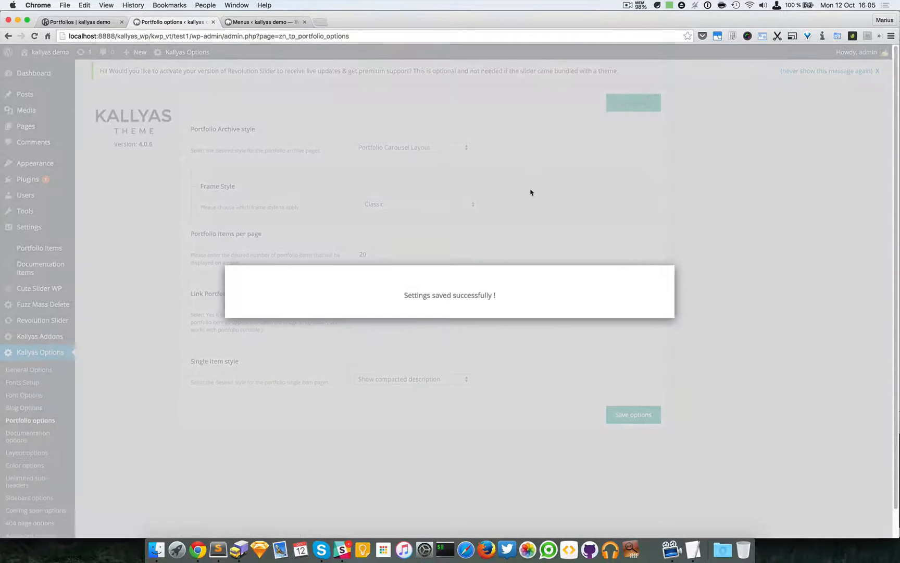
pyautogui.click(414, 204)
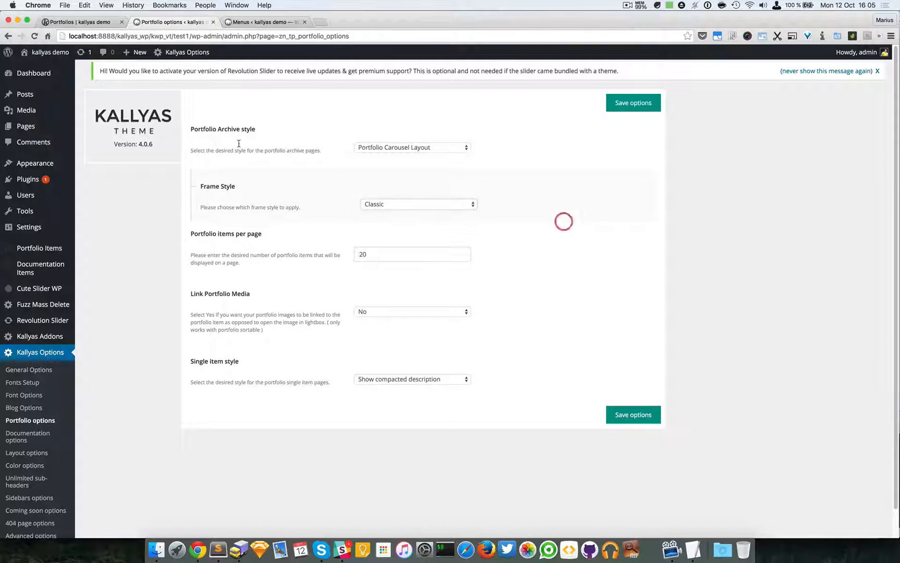
pyautogui.click(80, 22)
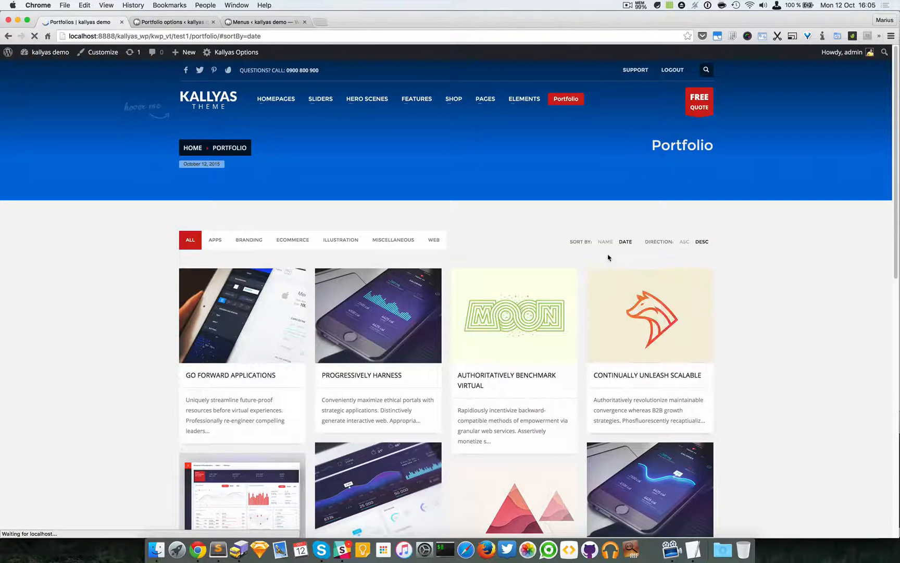
# Step: Reload the Portfolio page and step through the first project's carousel images
pyautogui.click(242, 315)
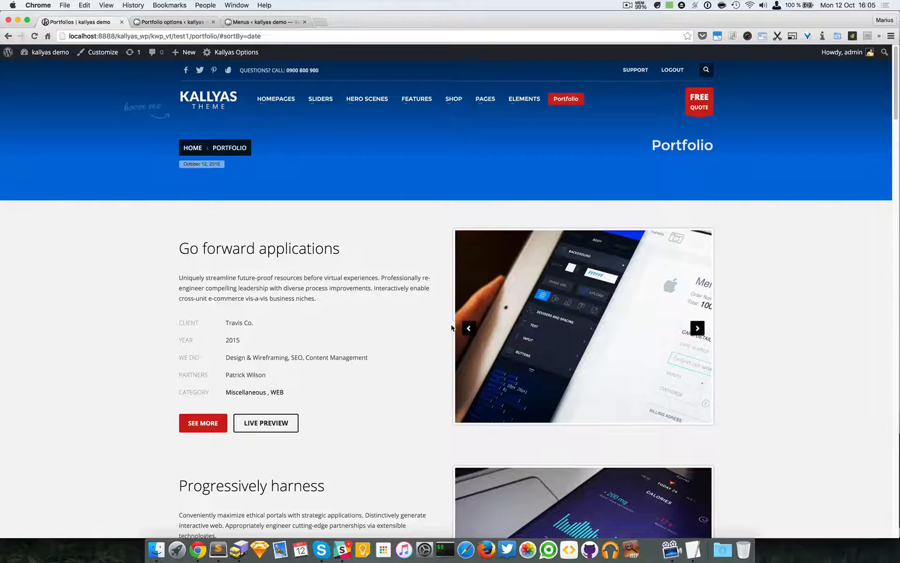
pyautogui.click(697, 329)
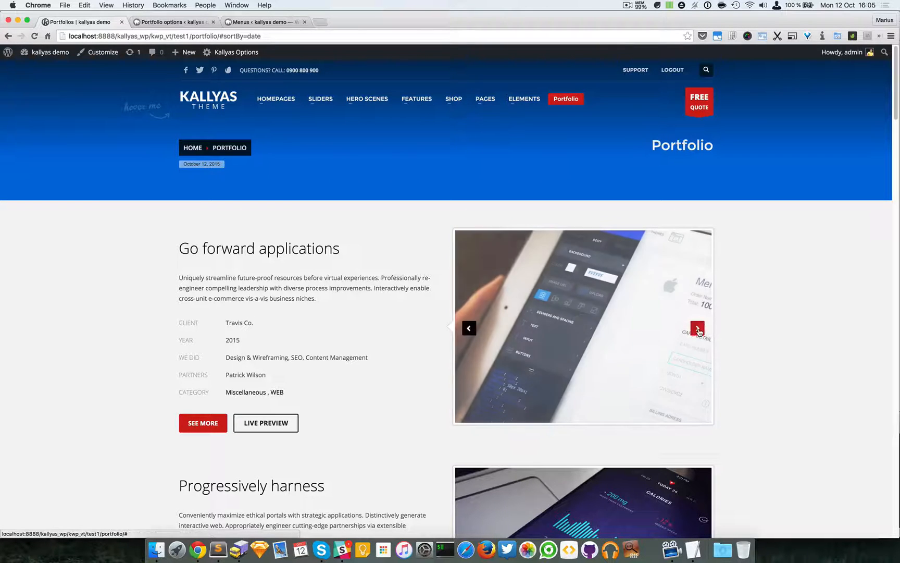
pyautogui.click(697, 328)
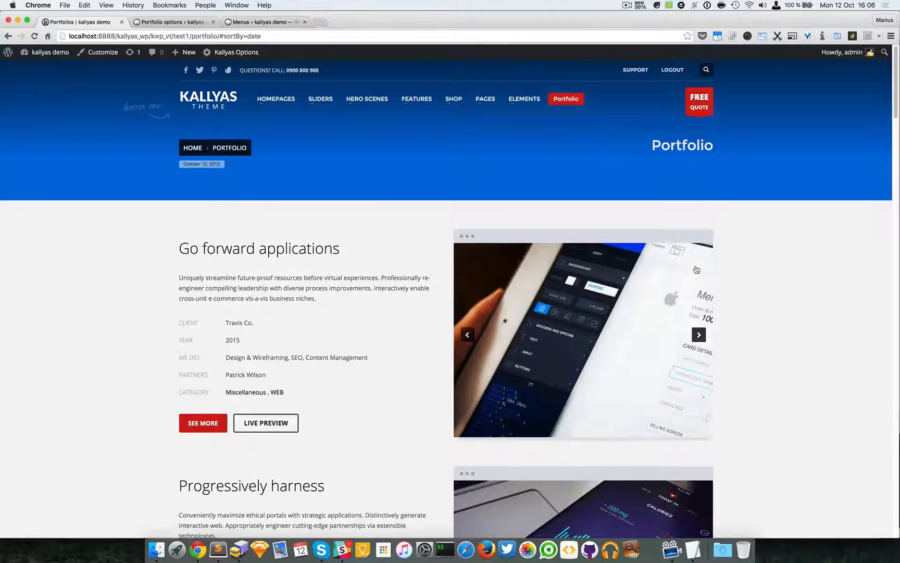
pyautogui.click(700, 334)
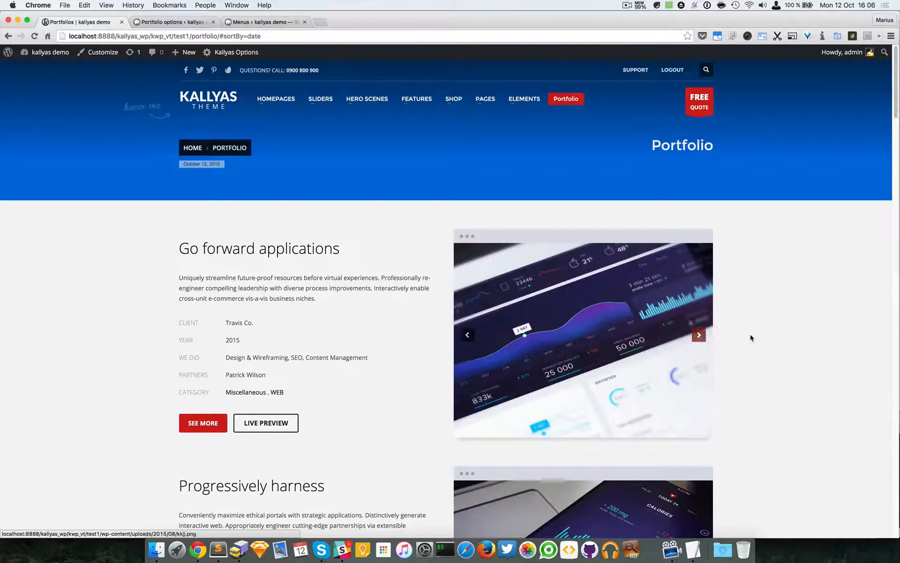
pyautogui.scroll(-3)
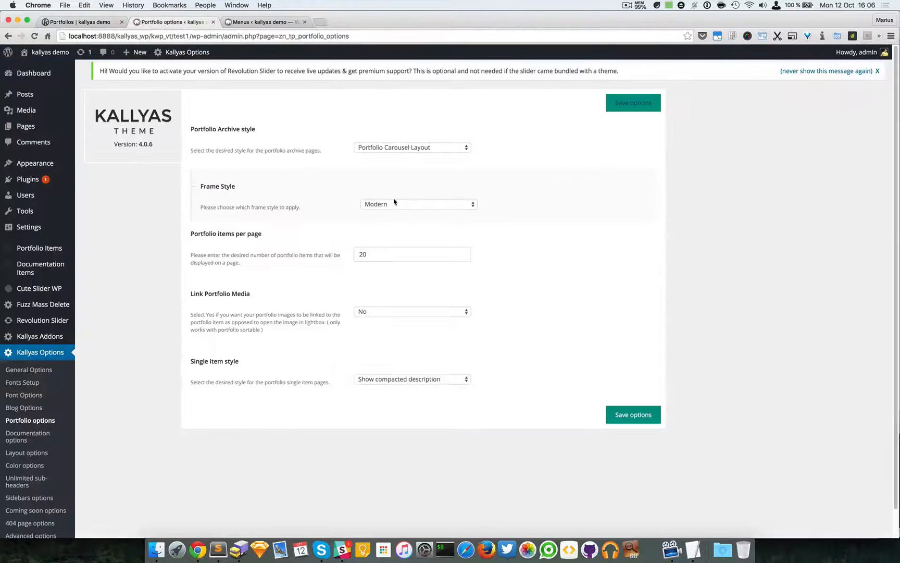
# Step: Save Frame Style Minimal and reload the Portfolio page showing frameless carousel images
pyautogui.click(633, 103)
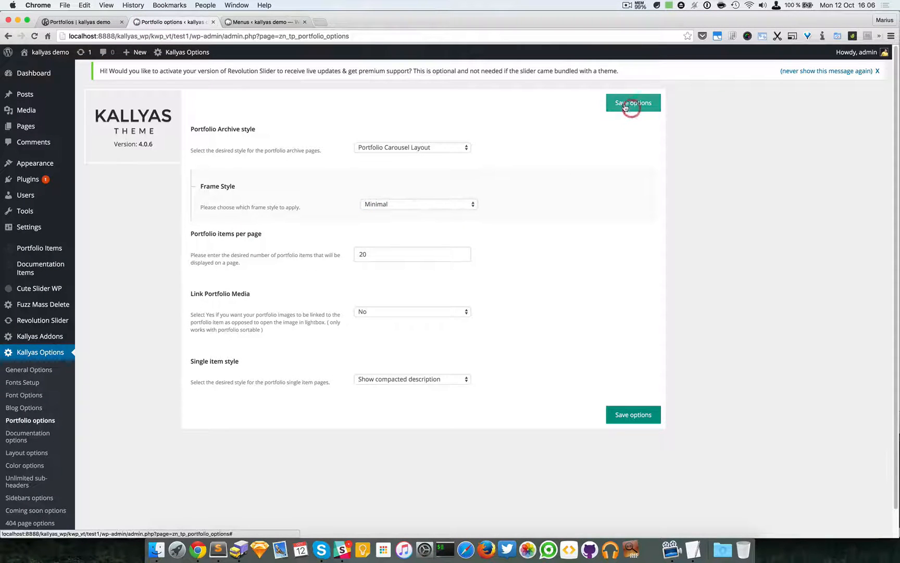
pyautogui.click(80, 22)
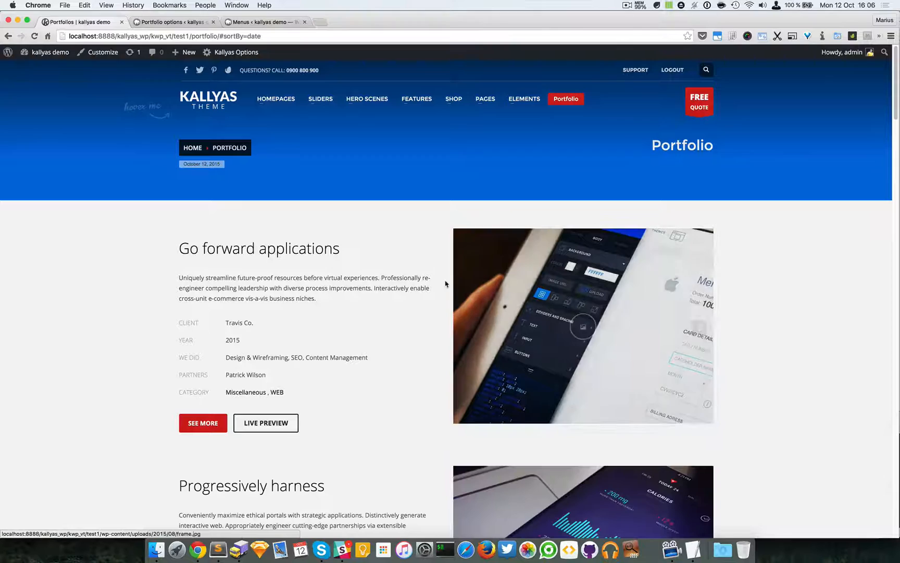
pyautogui.click(700, 328)
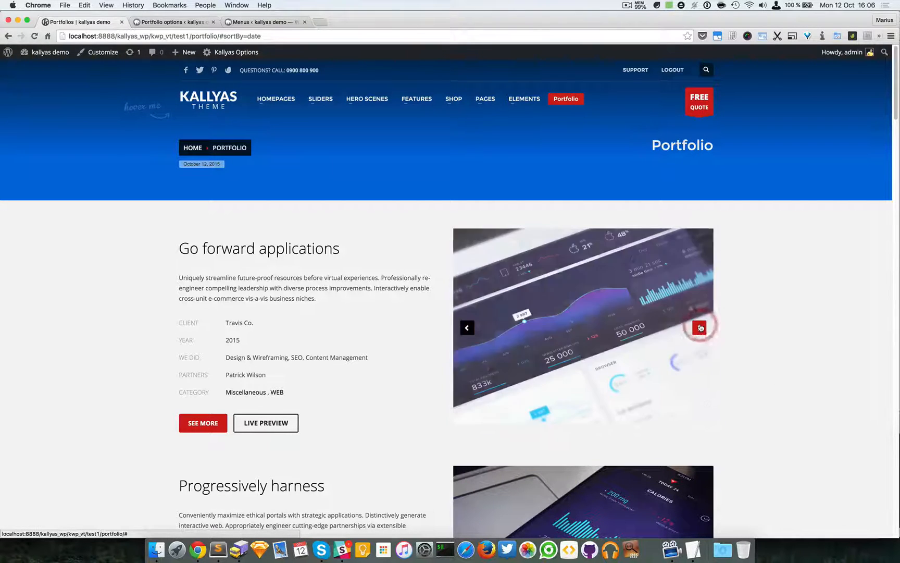
pyautogui.click(701, 327)
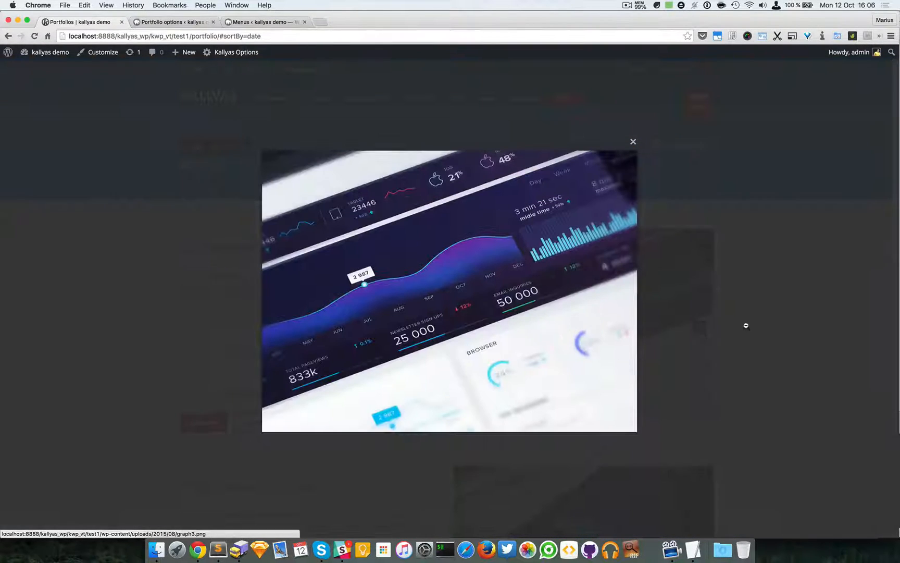
pyautogui.click(634, 142)
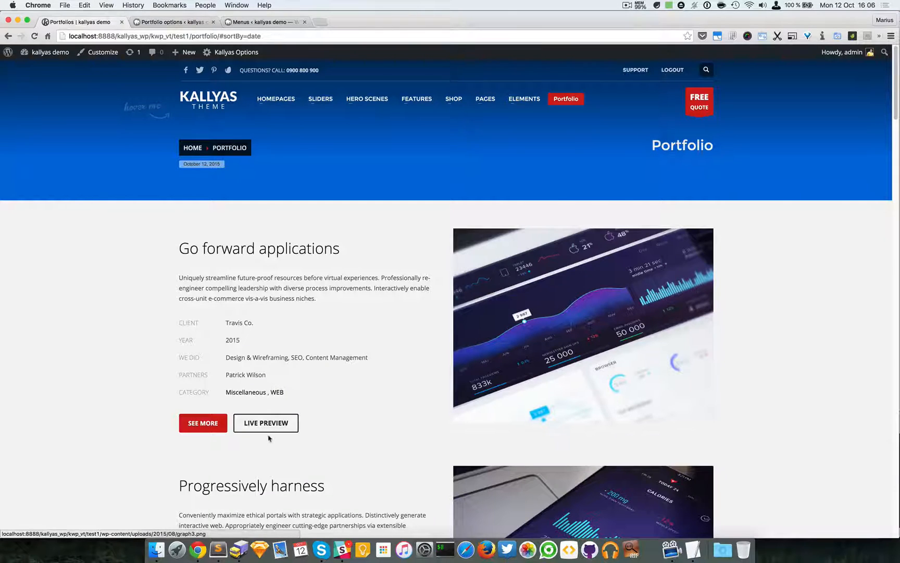
pyautogui.scroll(-3)
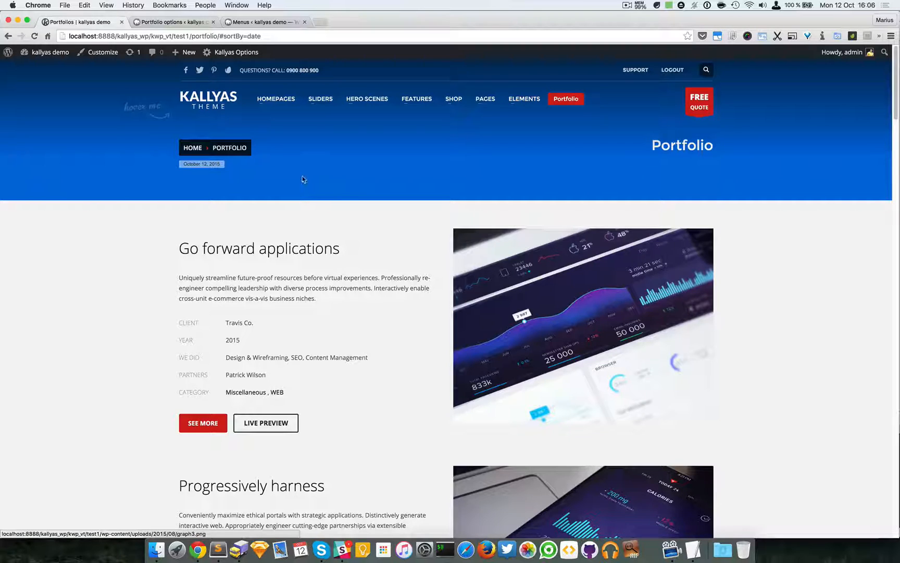
pyautogui.moveTo(330, 188)
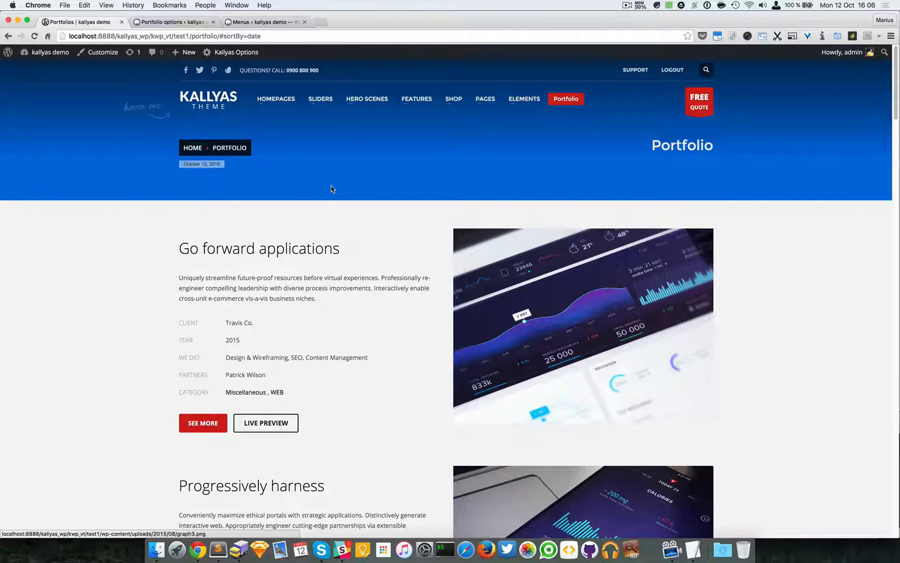